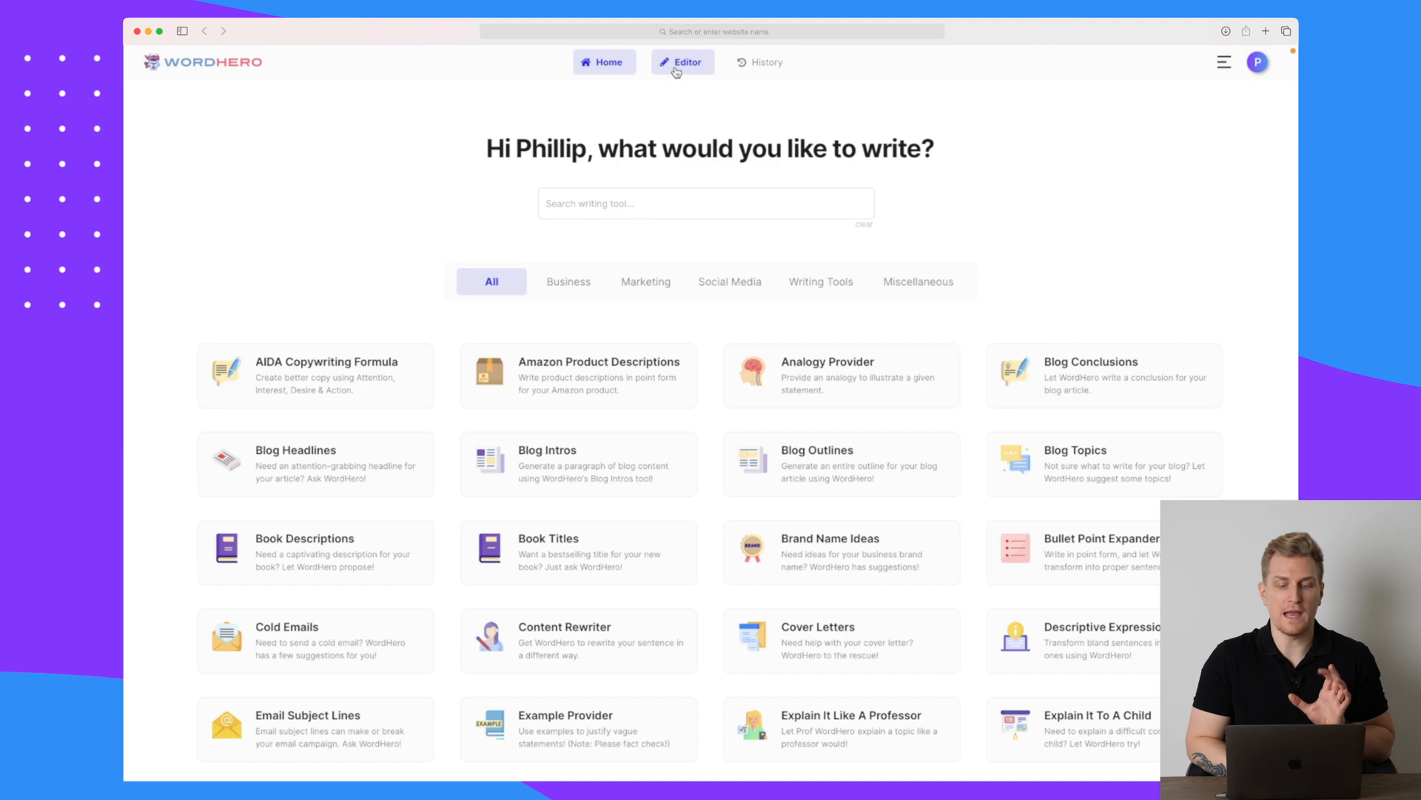
- Check the editor add-on and history pages, then start a Blog Intros topic on affiliate software
click(683, 61)
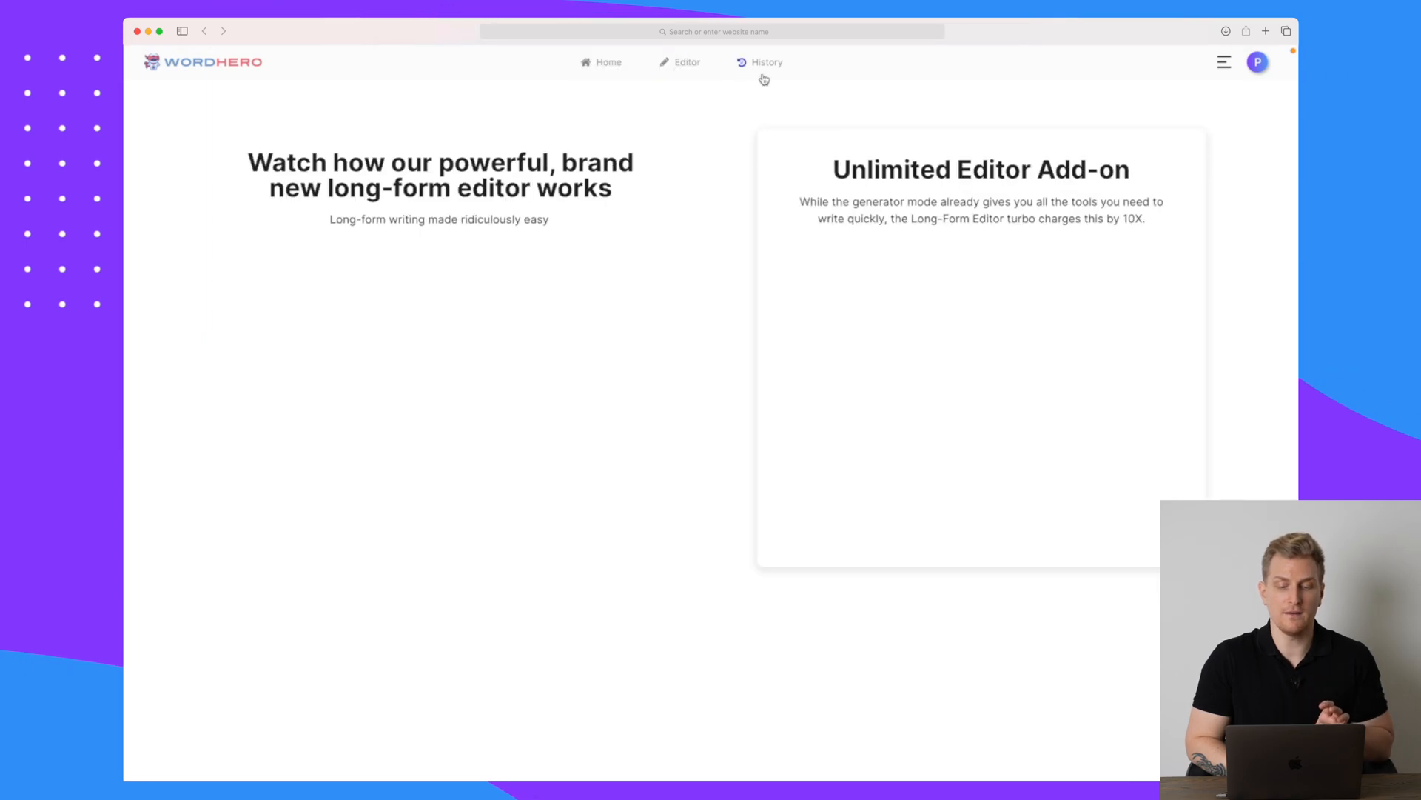
click(767, 62)
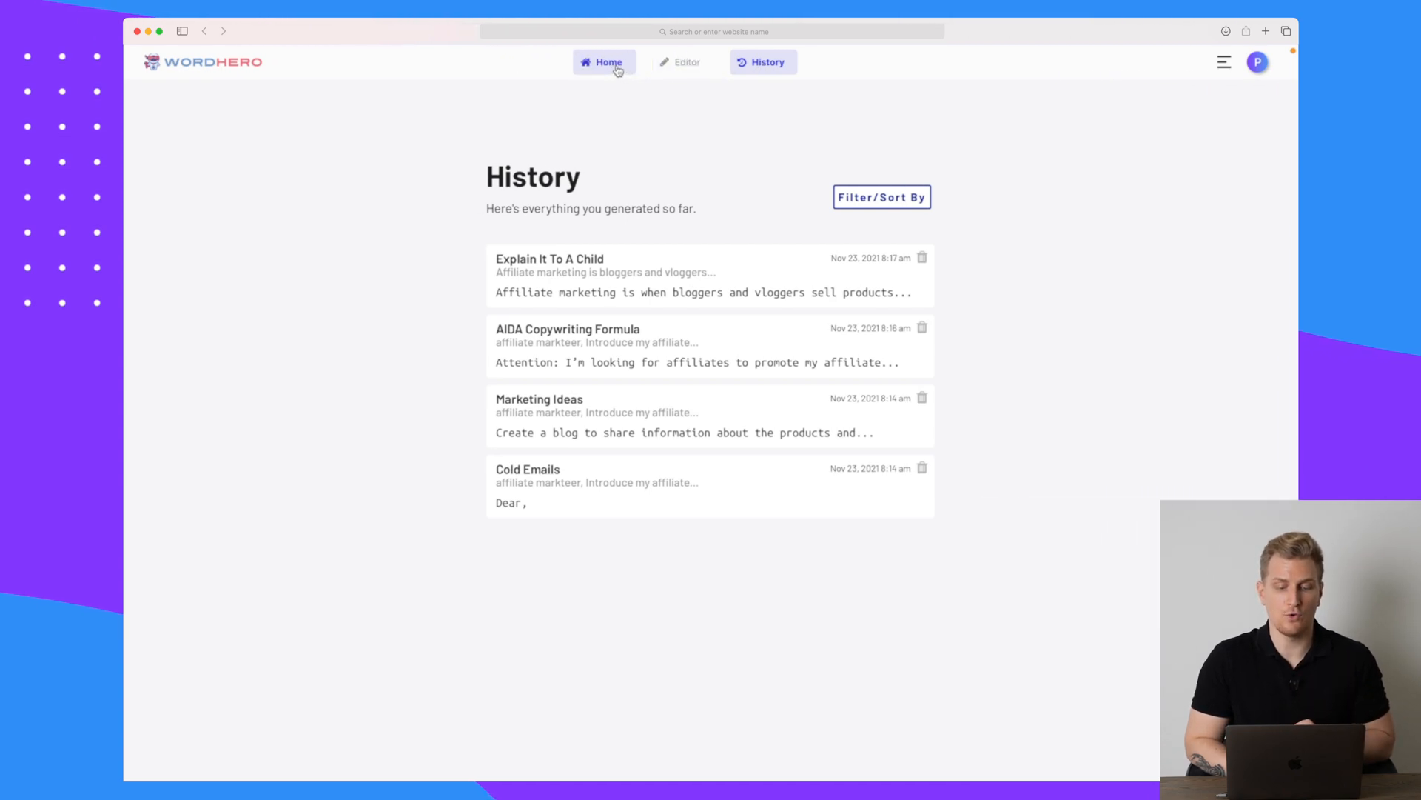
click(602, 62)
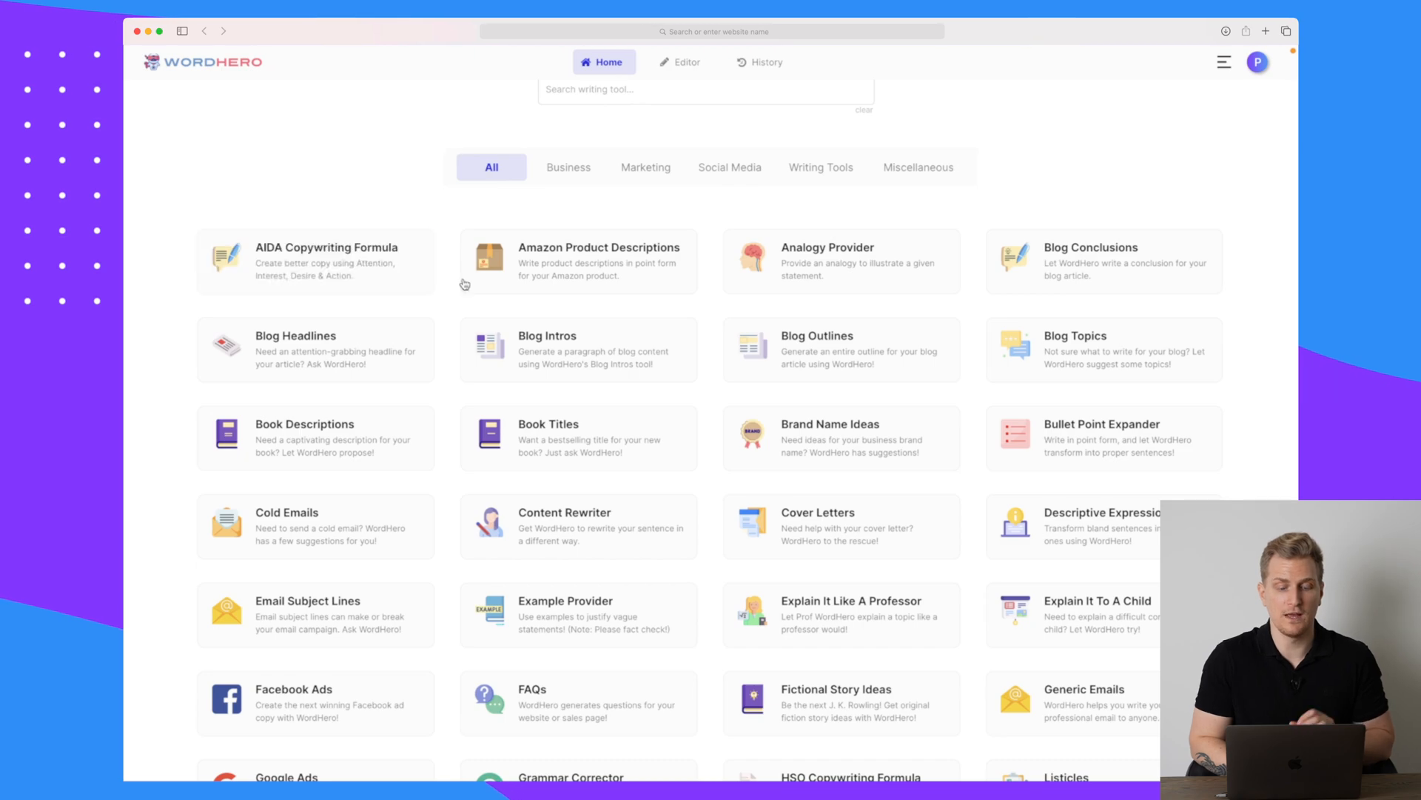
click(577, 348)
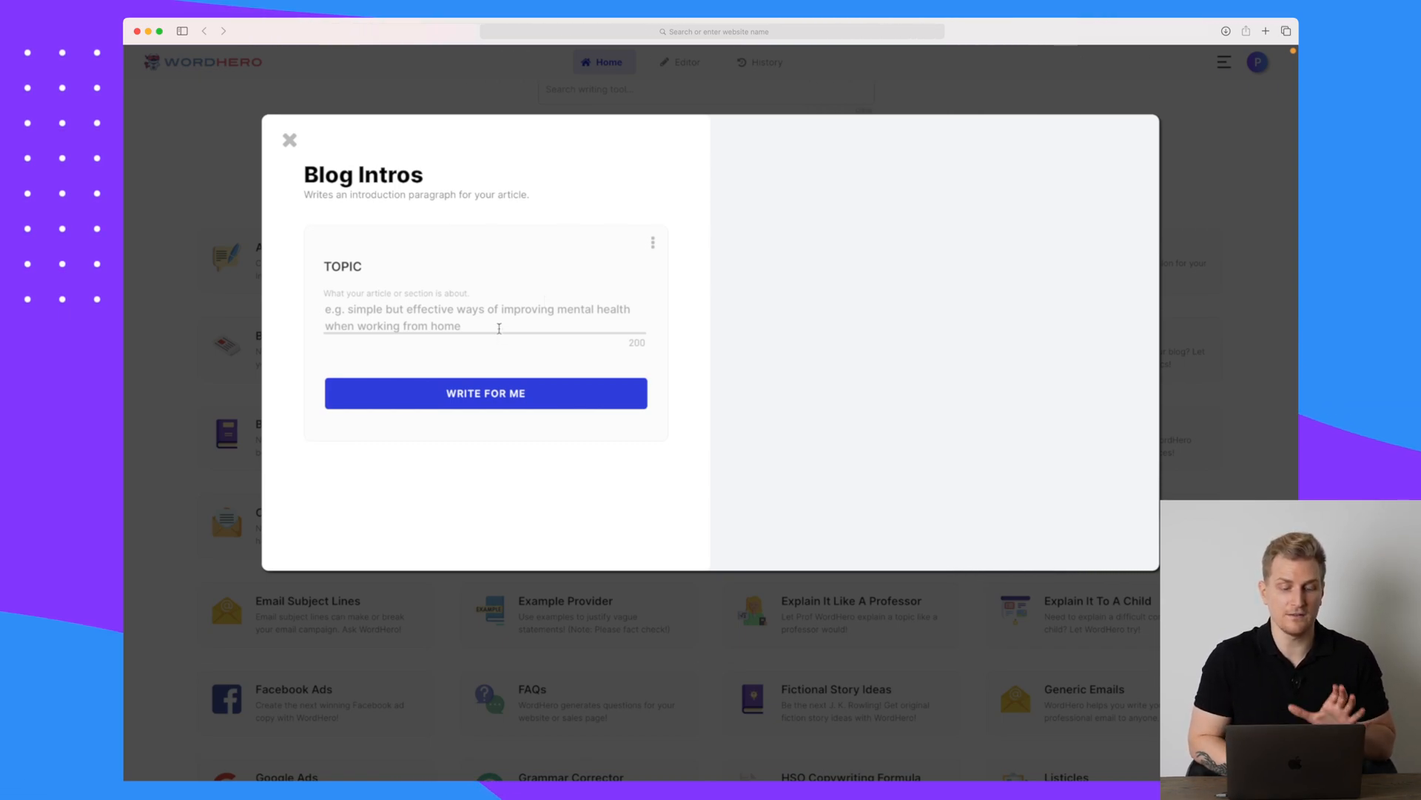
click(485, 392)
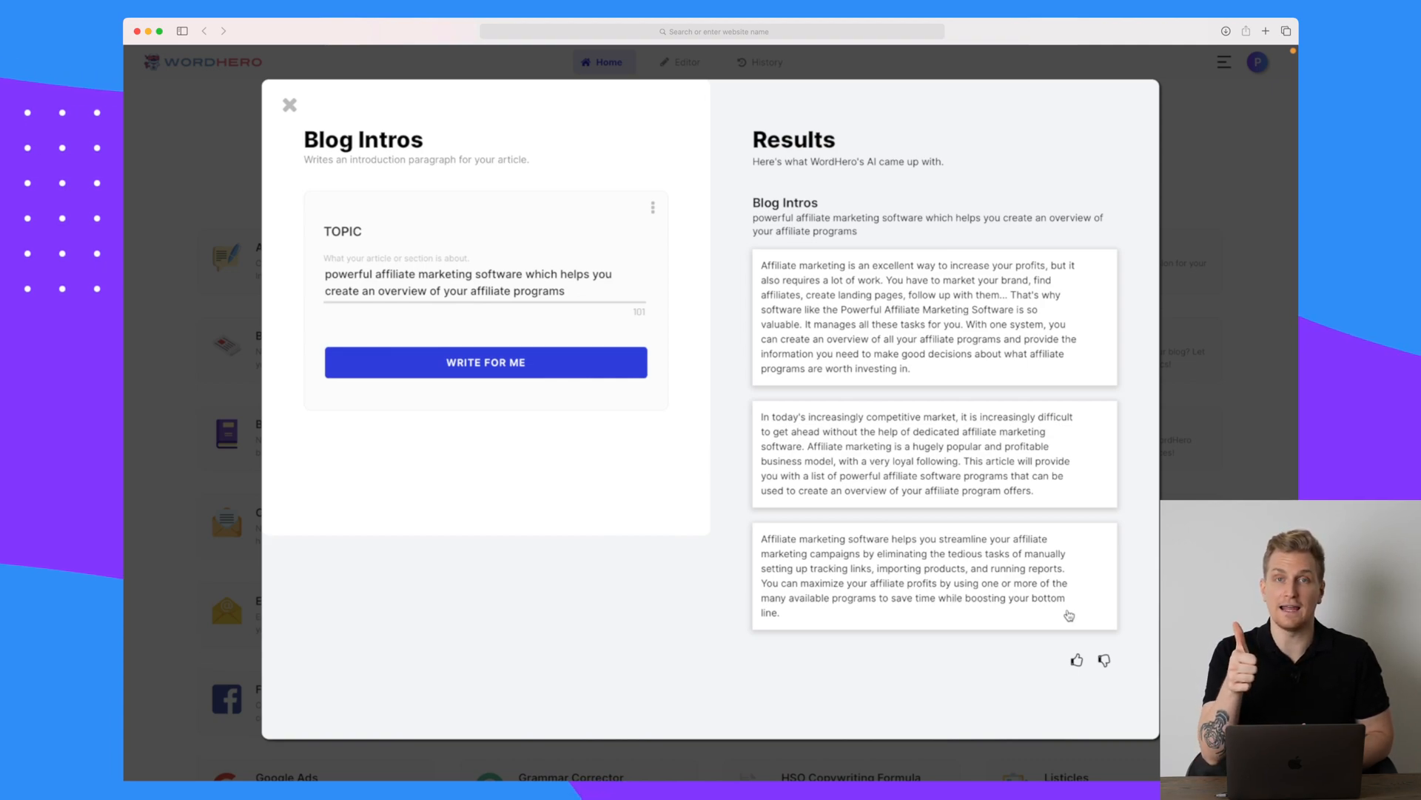
mouse_move(952, 406)
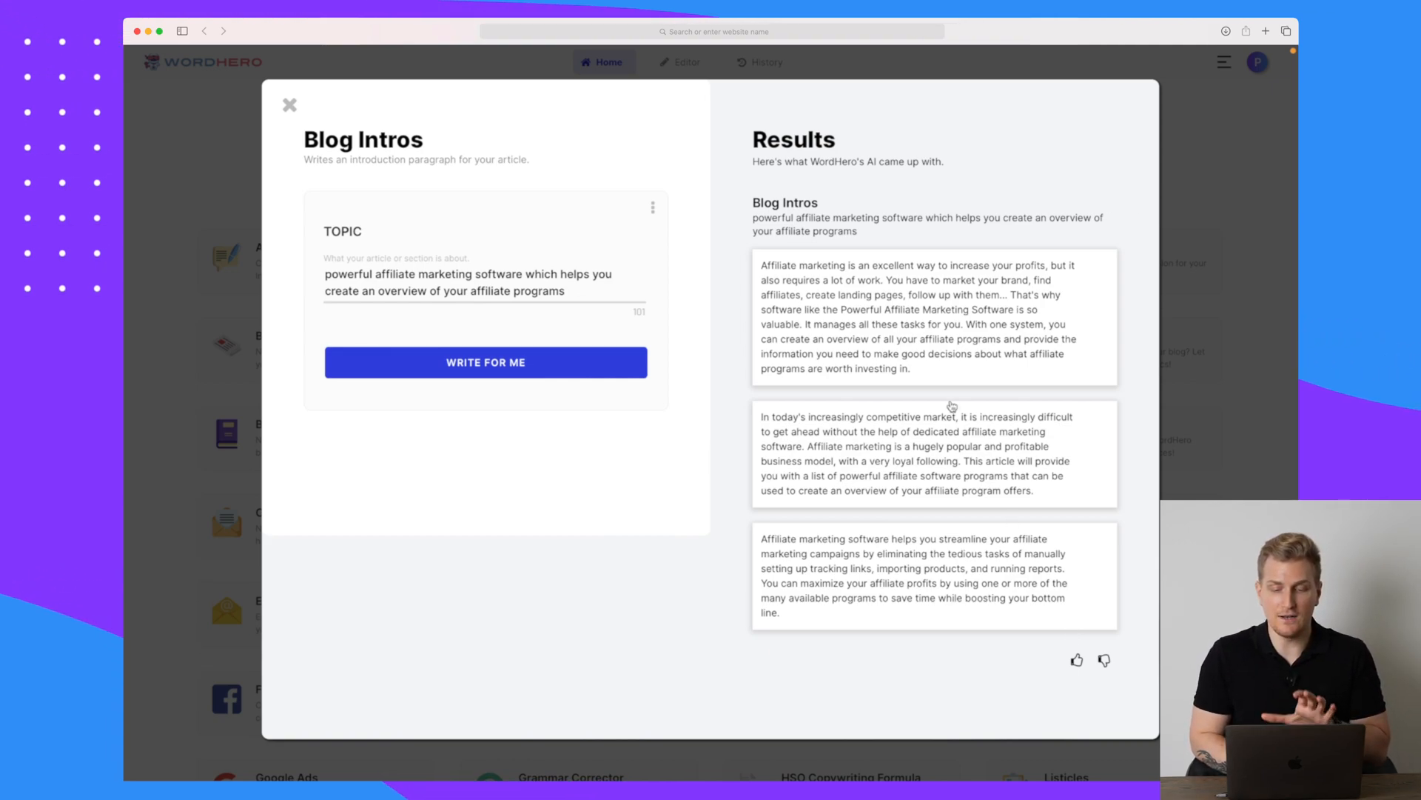
mouse_move(972, 191)
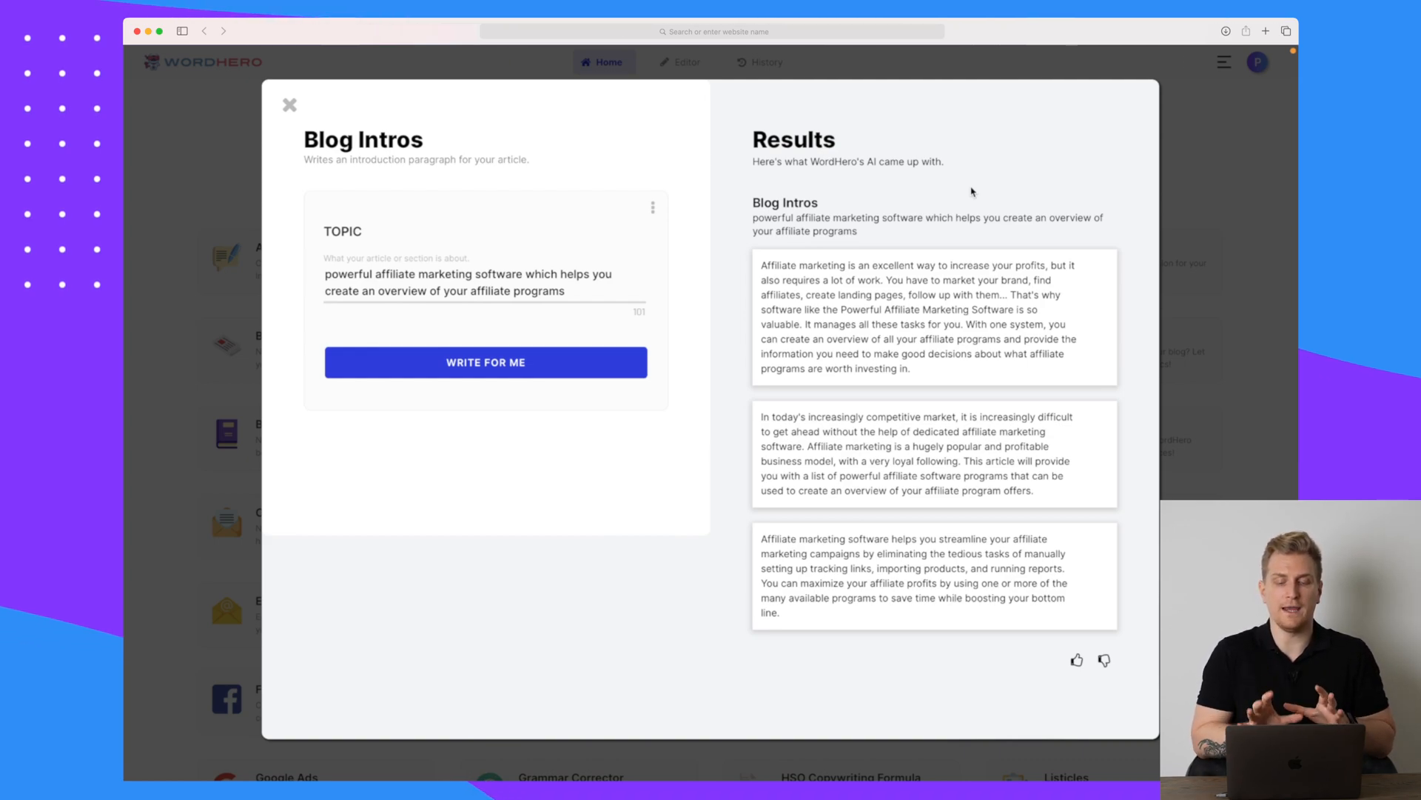
mouse_move(847, 323)
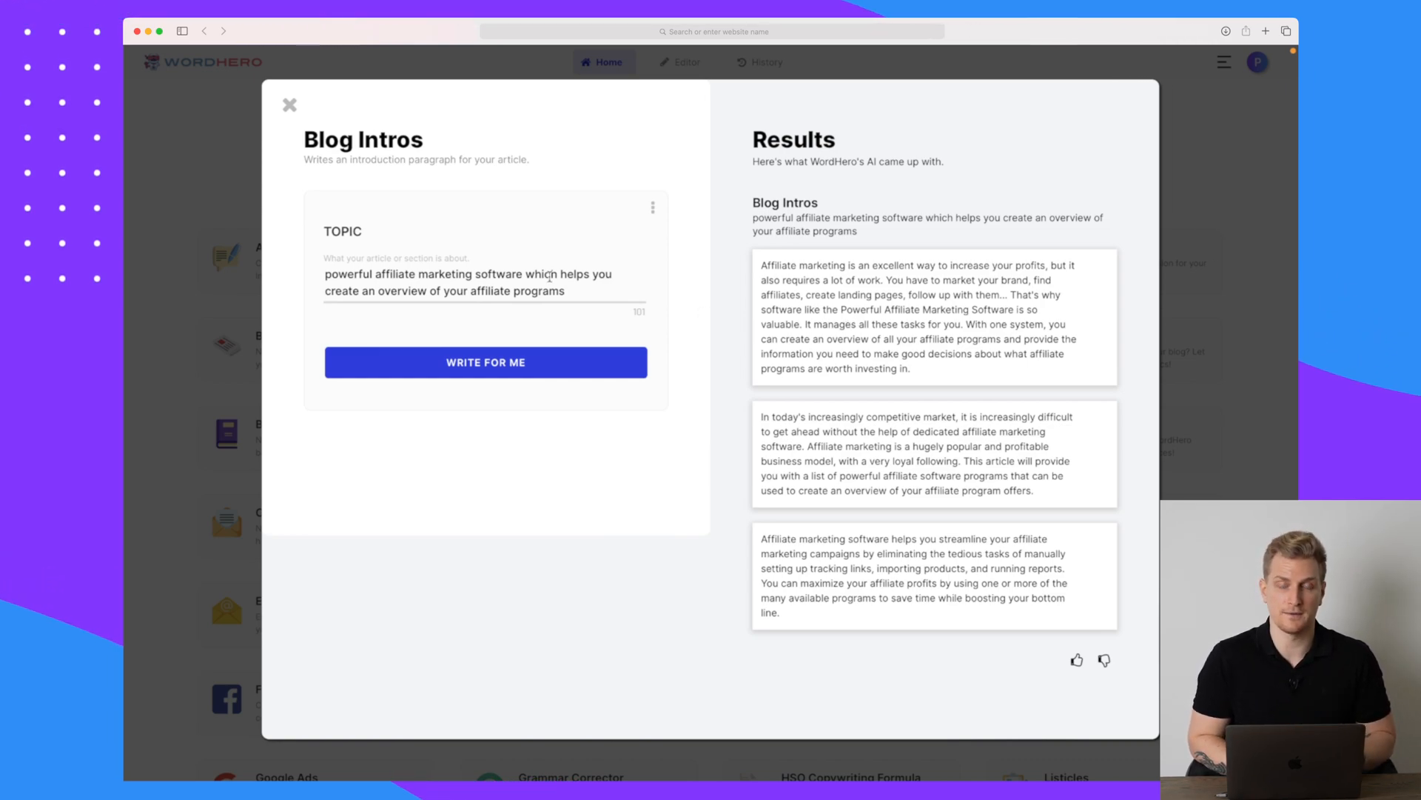
- Rewrite the Blog Intros topic to describe Panta.ai project management software and generate intros
click(485, 362)
text(Panta.ai is a project management software helping you manage all of your projects in one place)
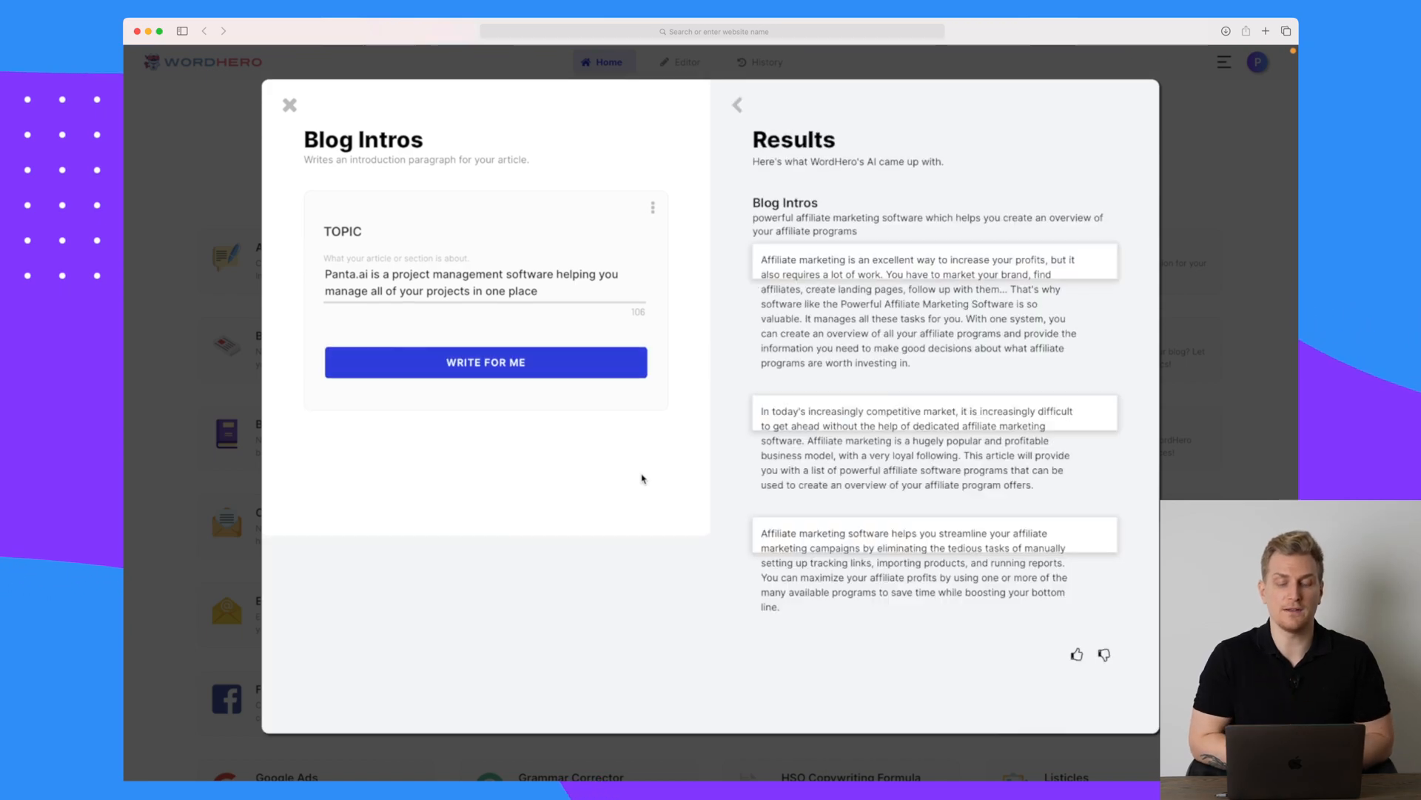
click(485, 362)
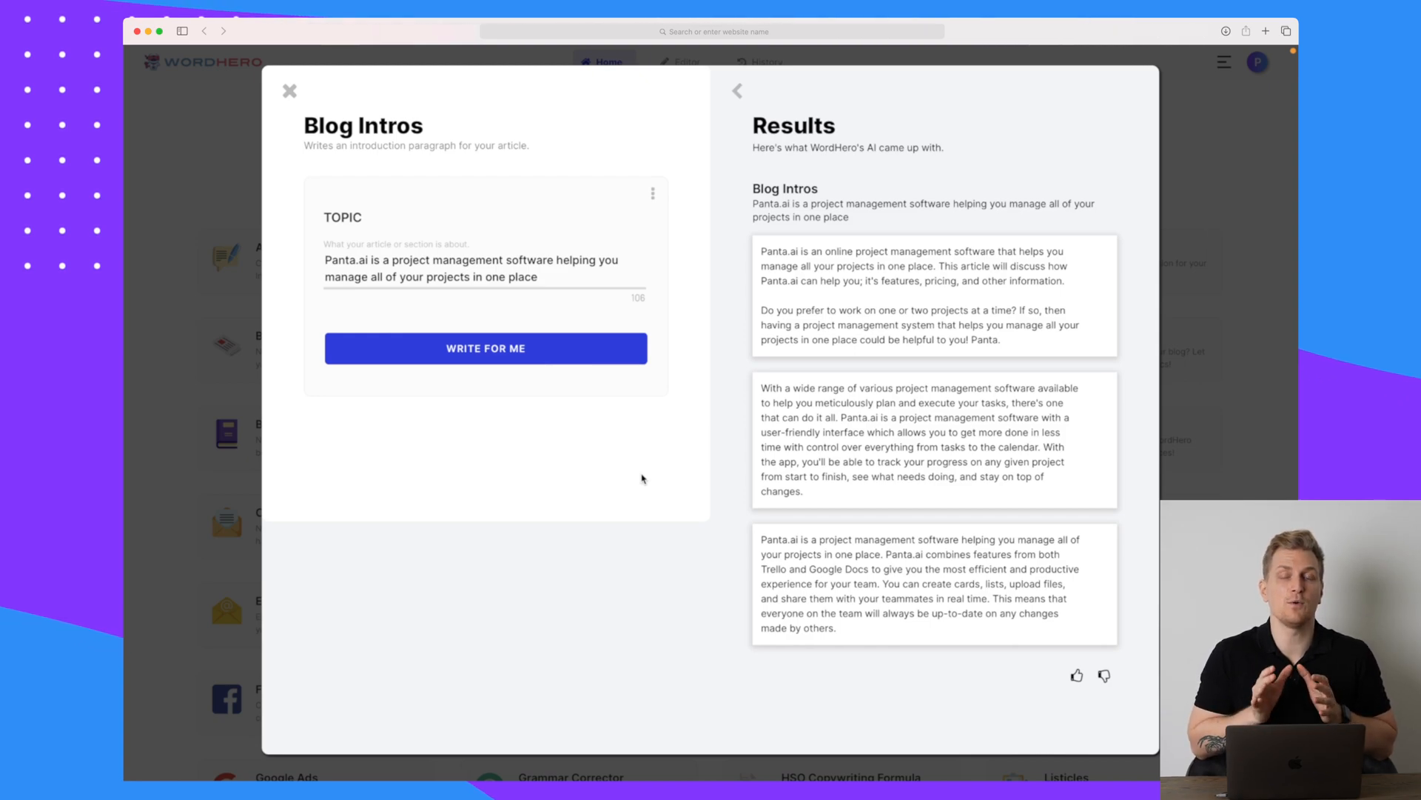
mouse_move(593, 315)
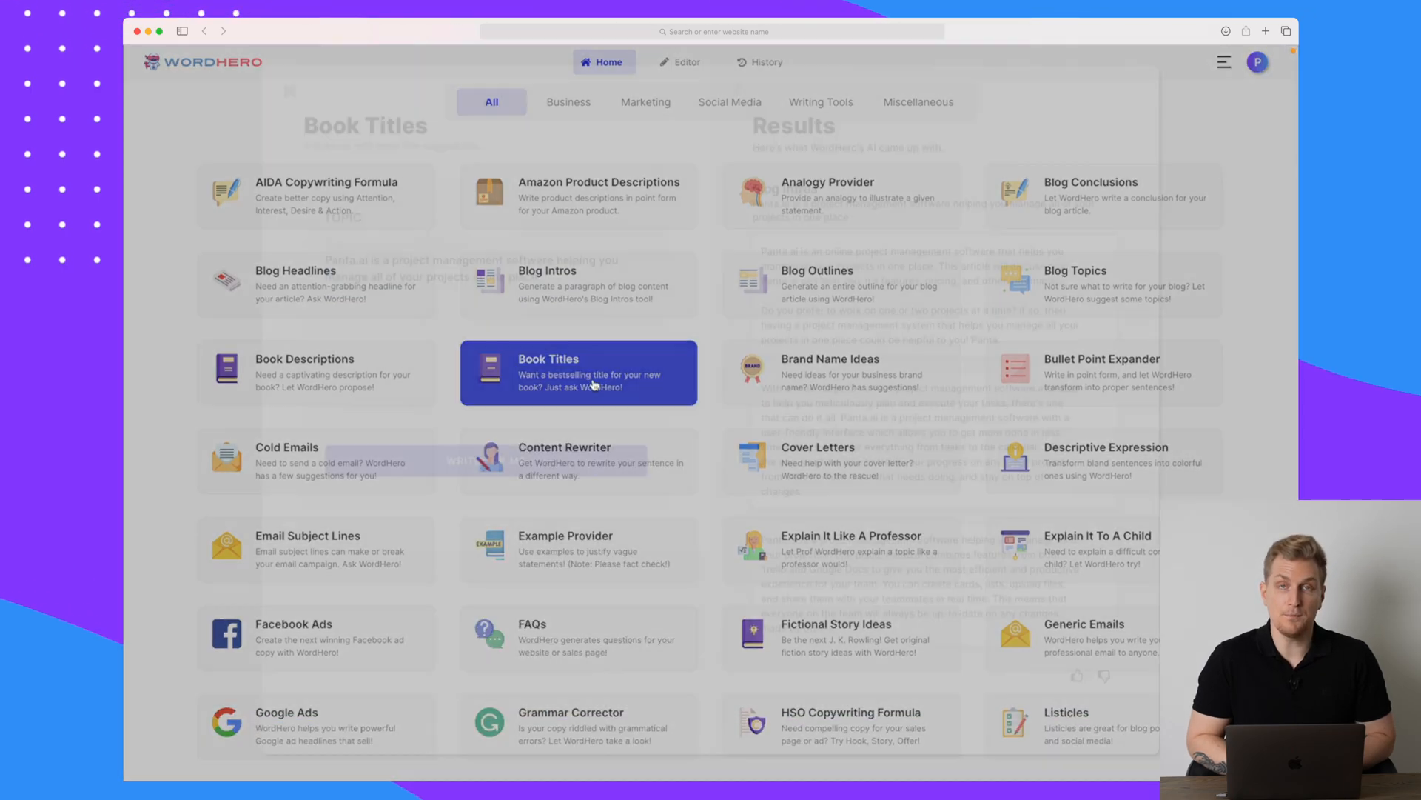
- Start Book Titles for the Panta.ai description with Non-fiction as the book type
click(577, 372)
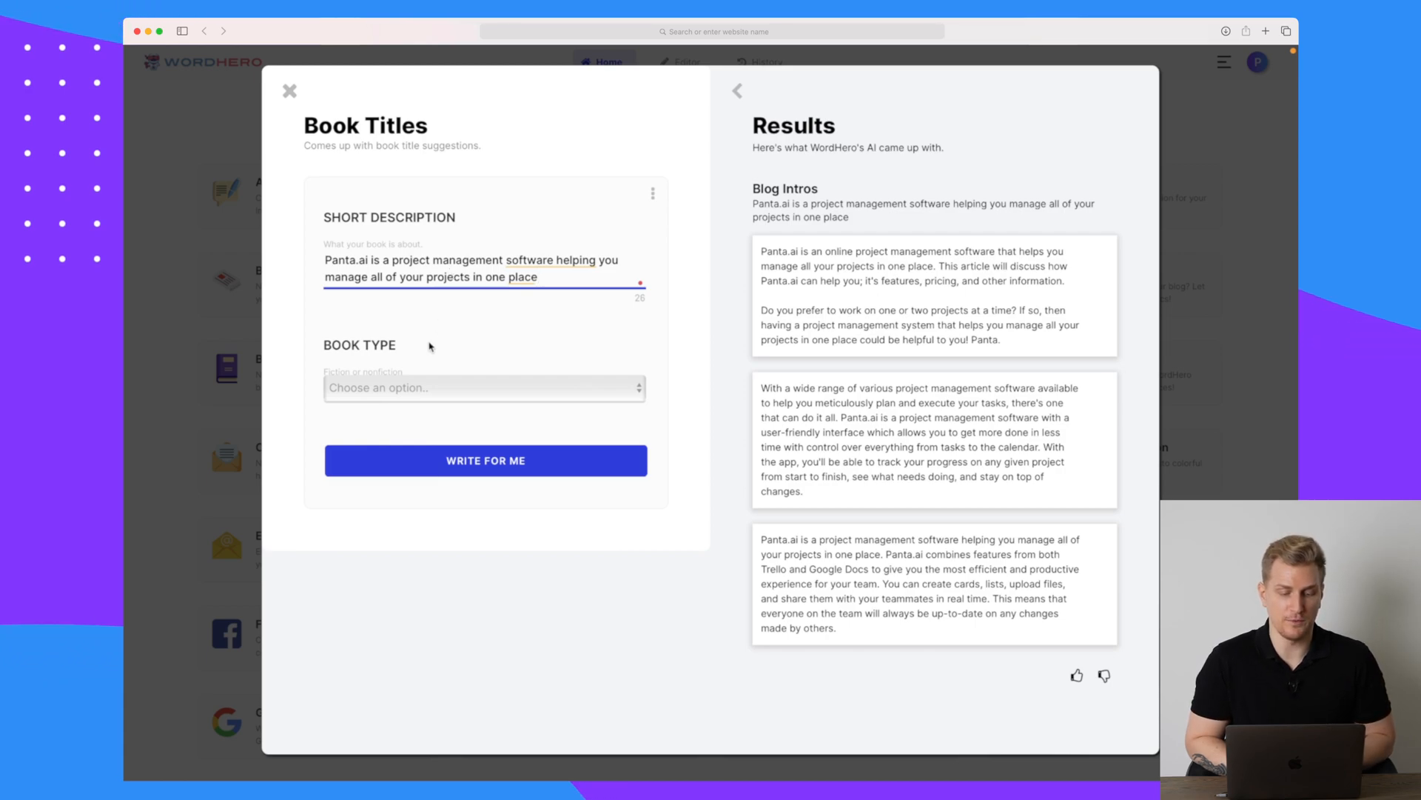
click(483, 387)
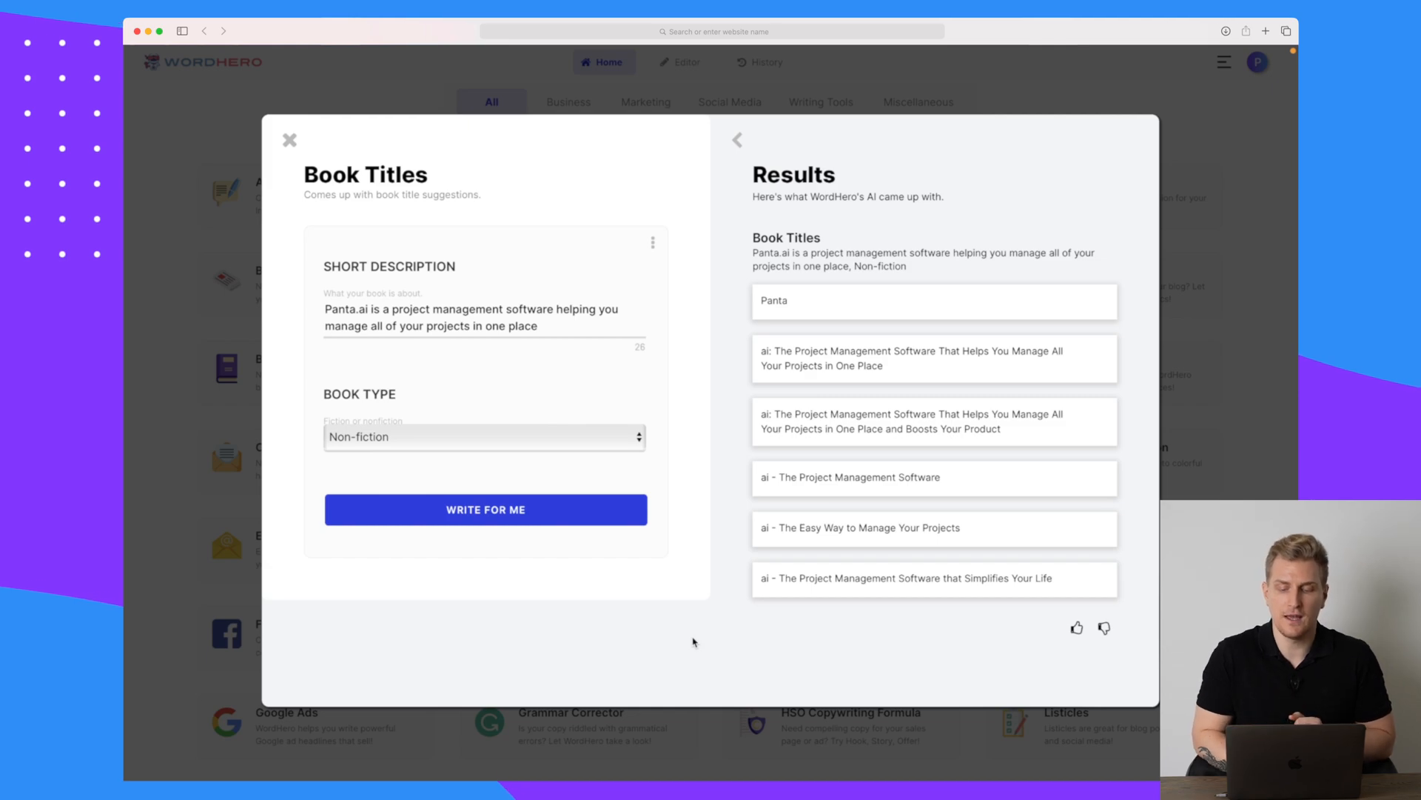
mouse_move(852, 409)
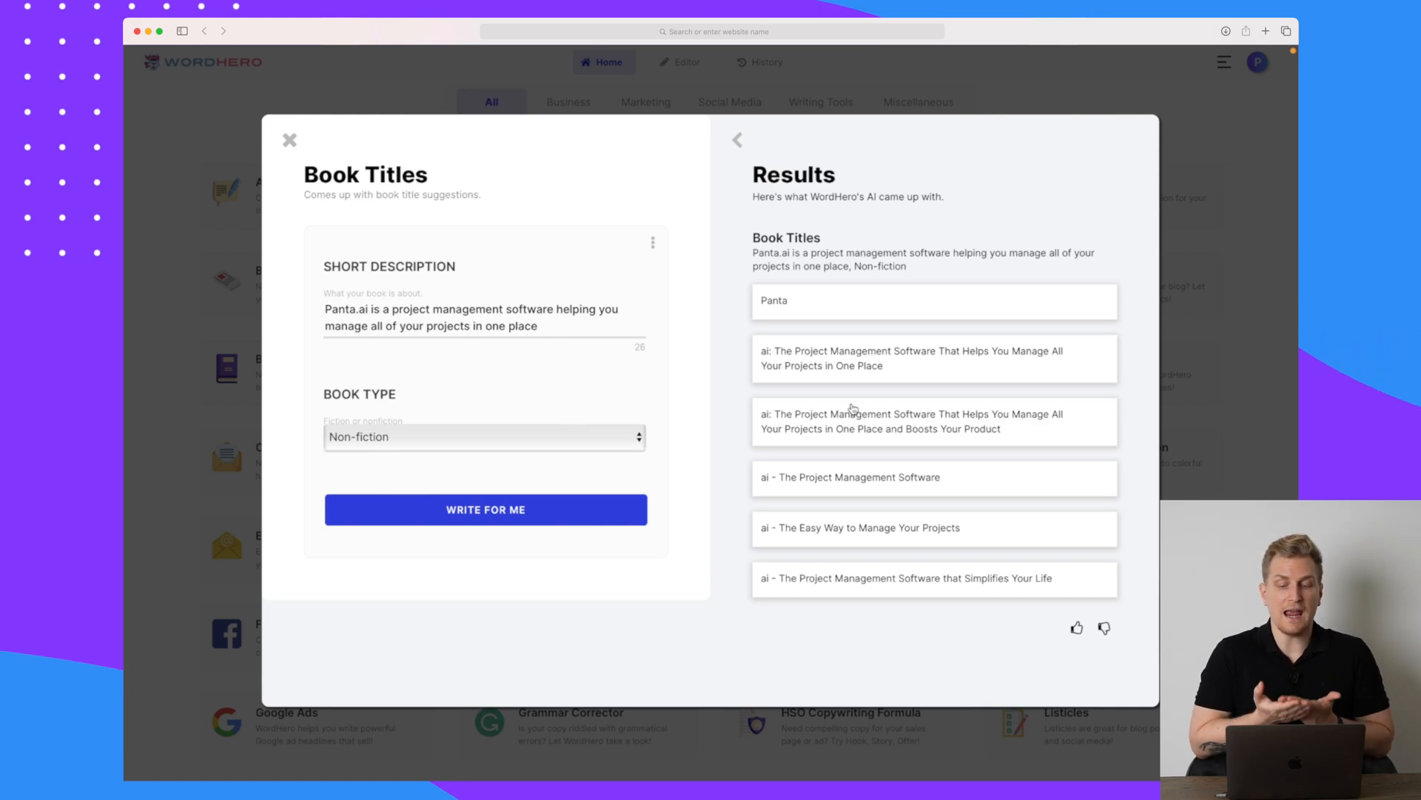
mouse_move(783, 538)
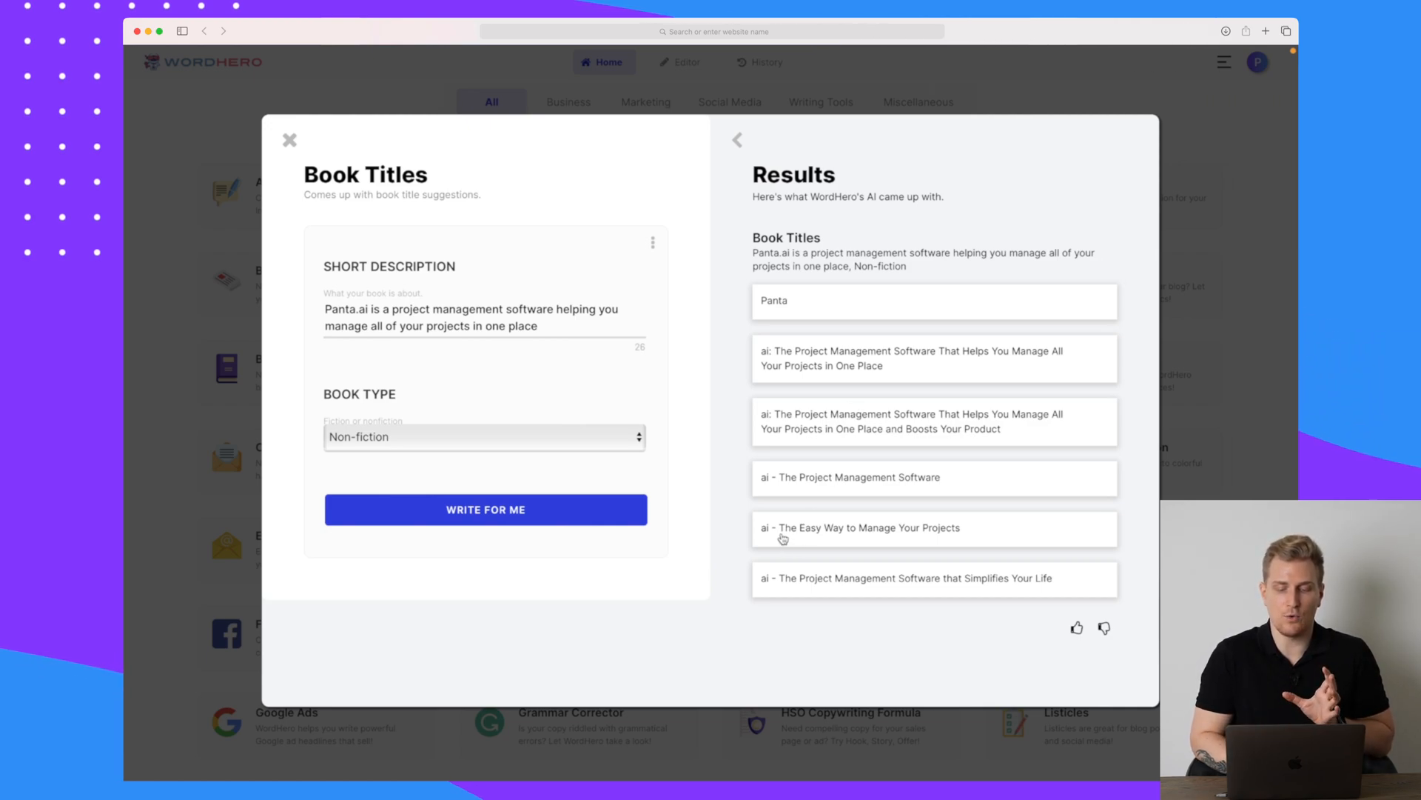
mouse_move(875, 537)
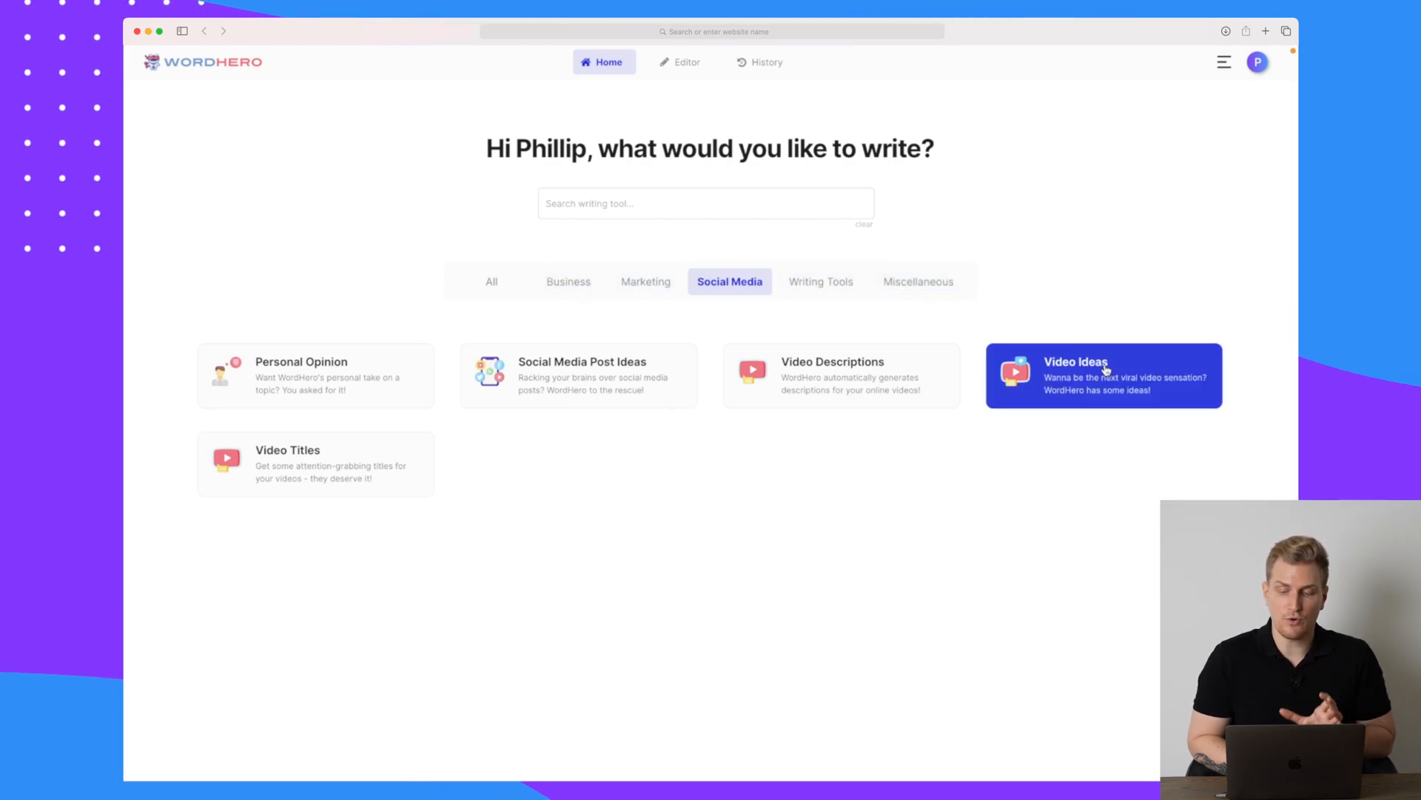
- Set Video Ideas to YouTube and rewrite the description about the best AI copywriting software
click(1103, 375)
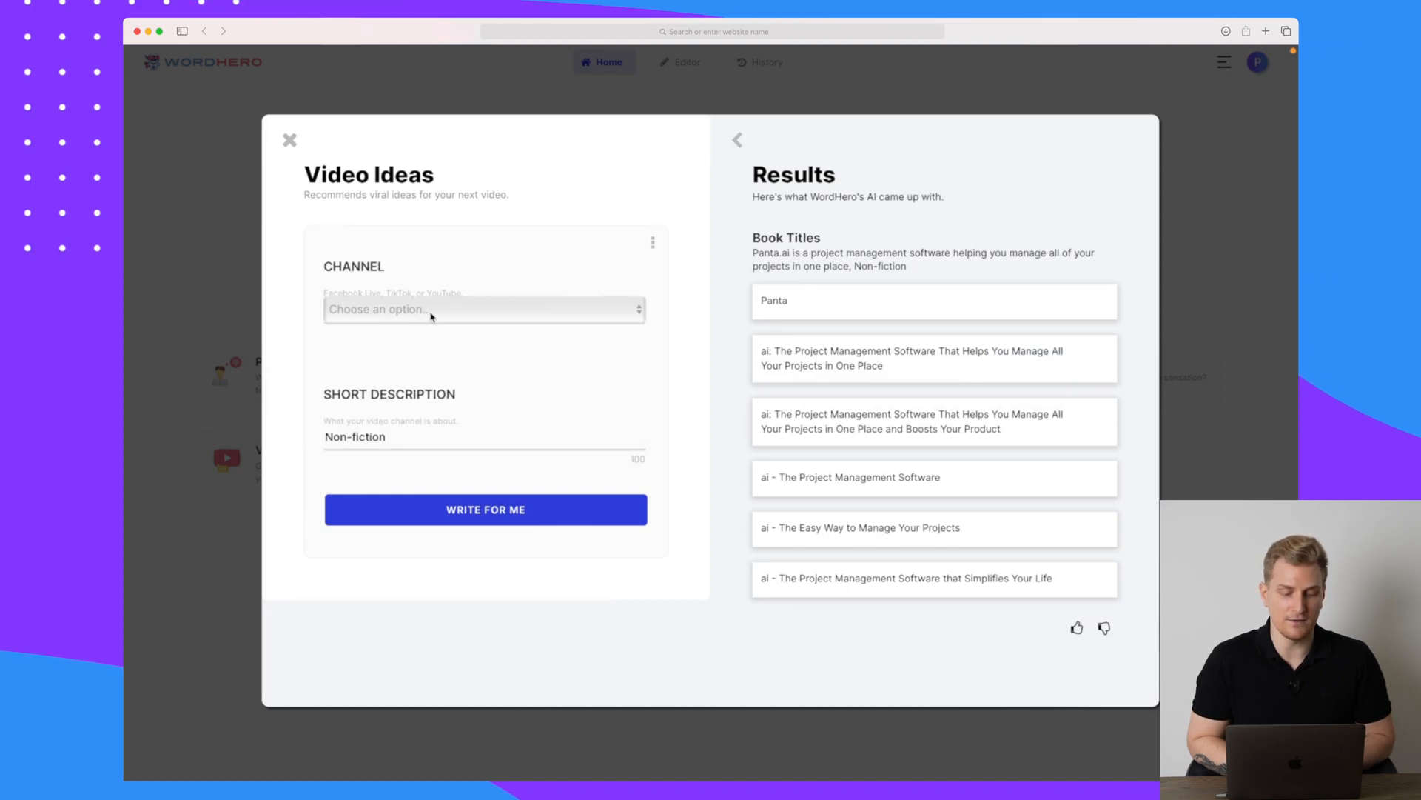
click(484, 309)
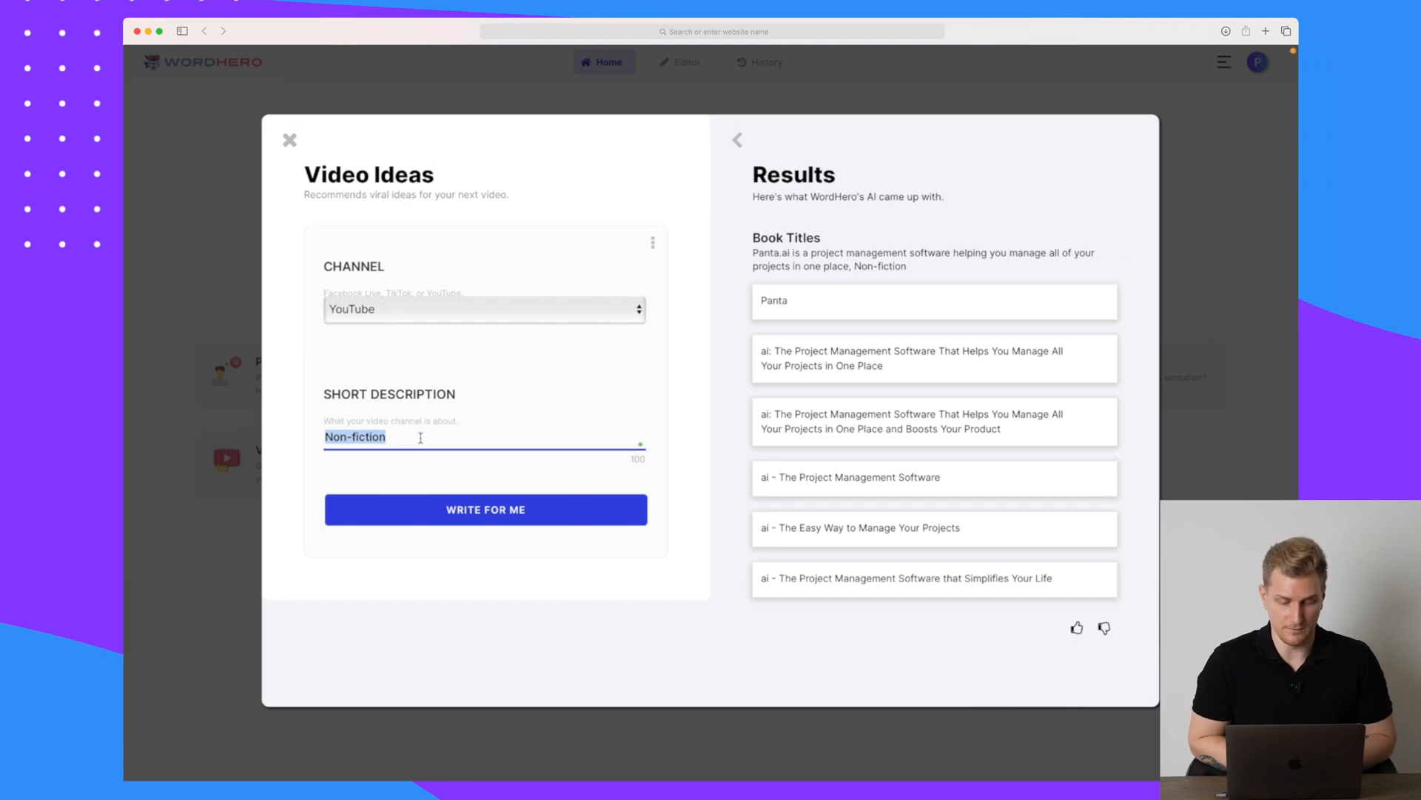
click(484, 509)
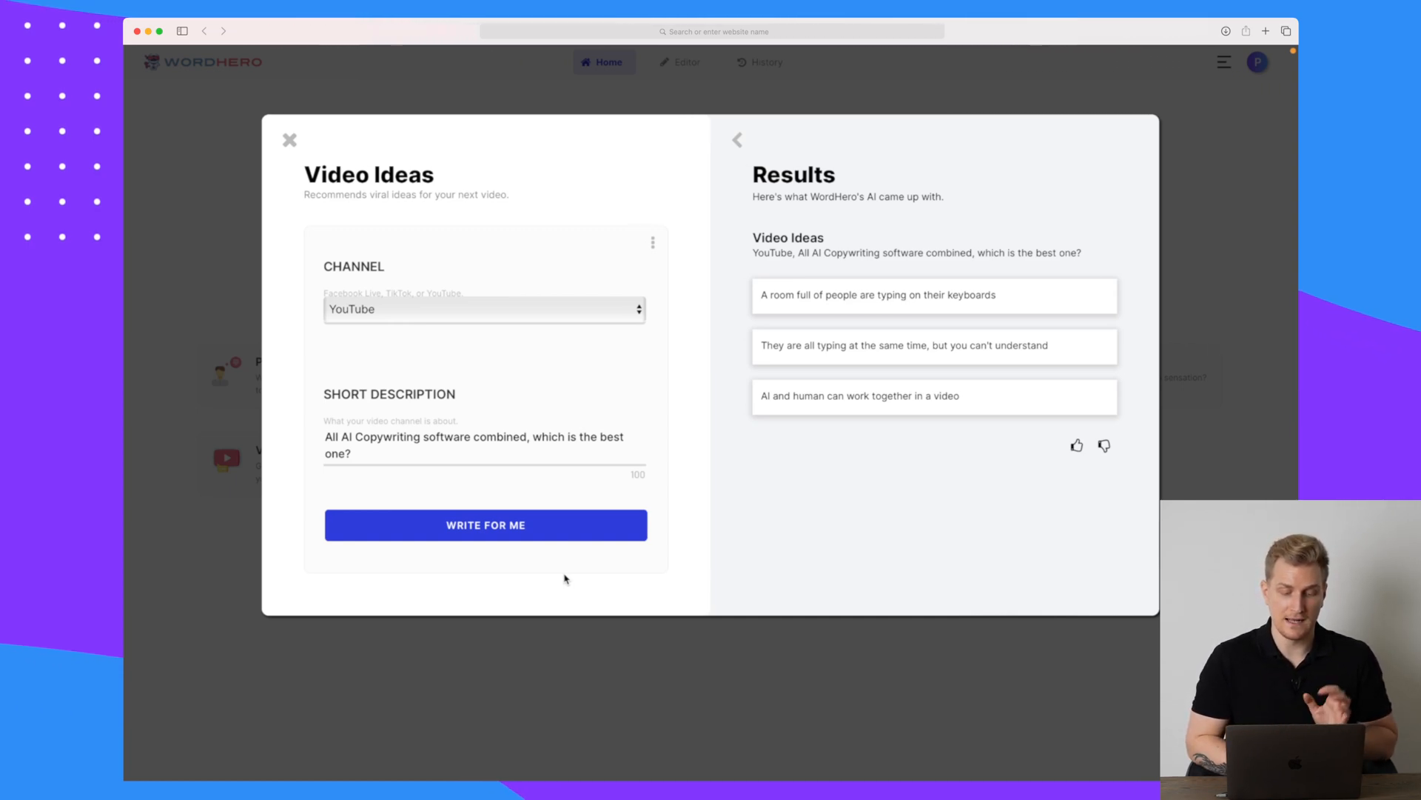
click(485, 524)
text(What is the best software for email marketing?)
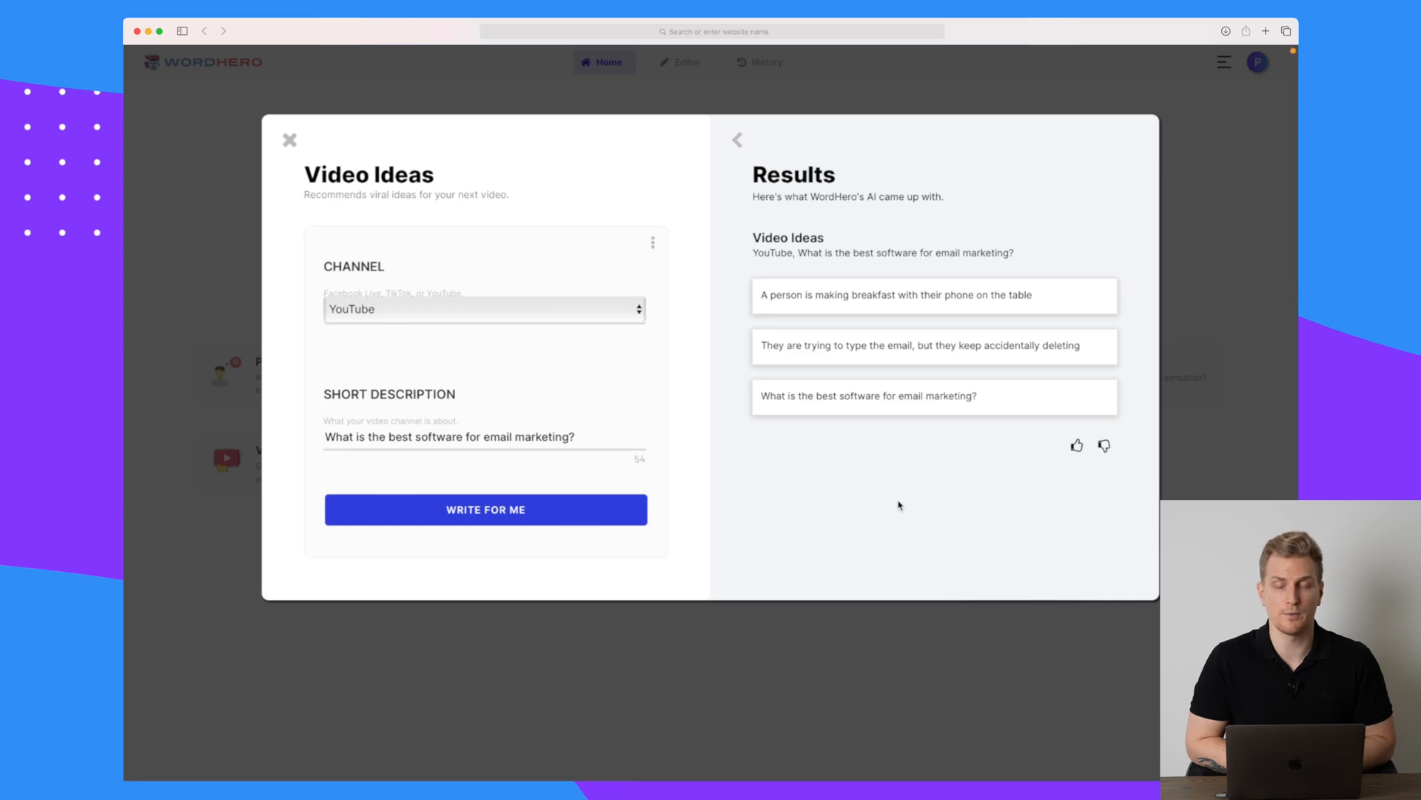
- Close the Video Ideas generator and return to the Miscellaneous tool list
click(290, 140)
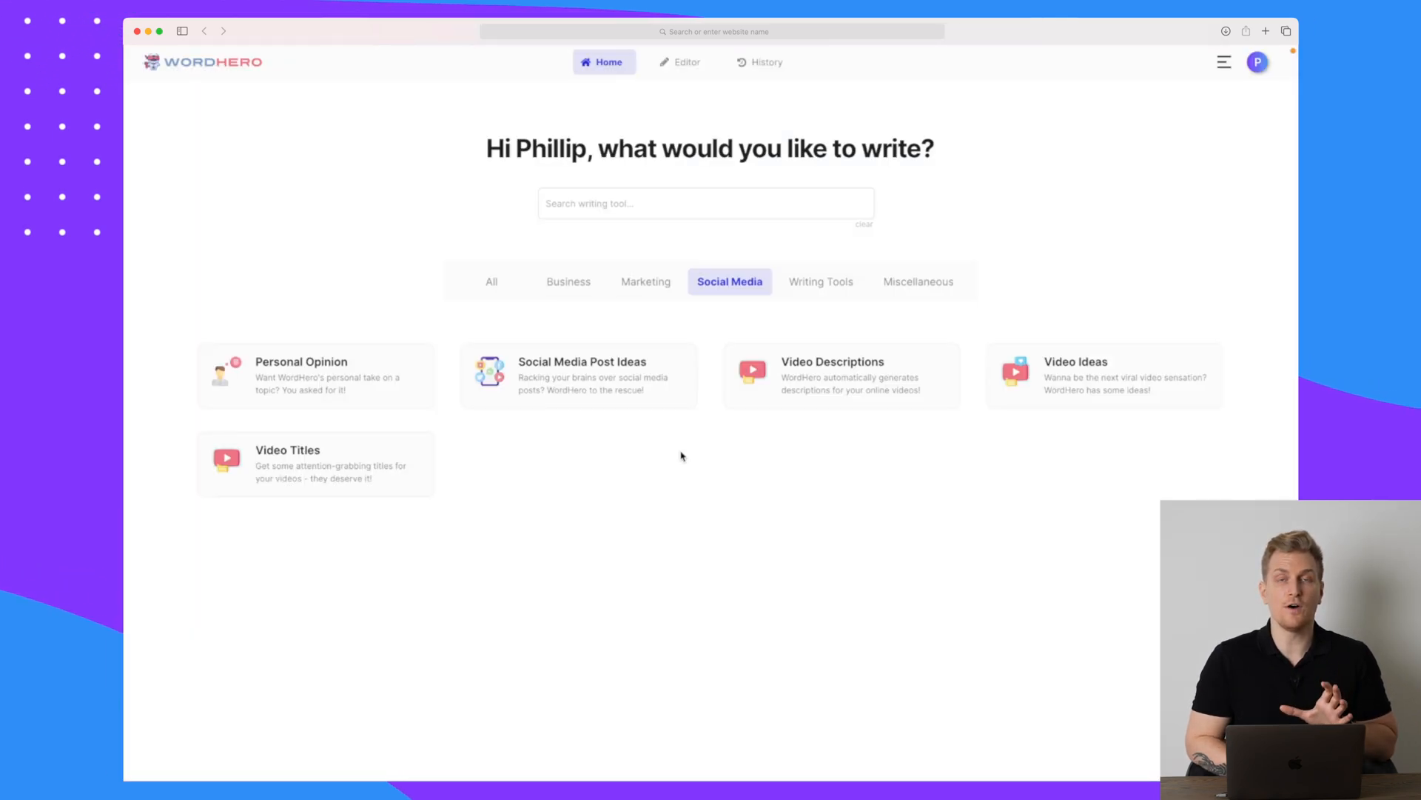
click(917, 281)
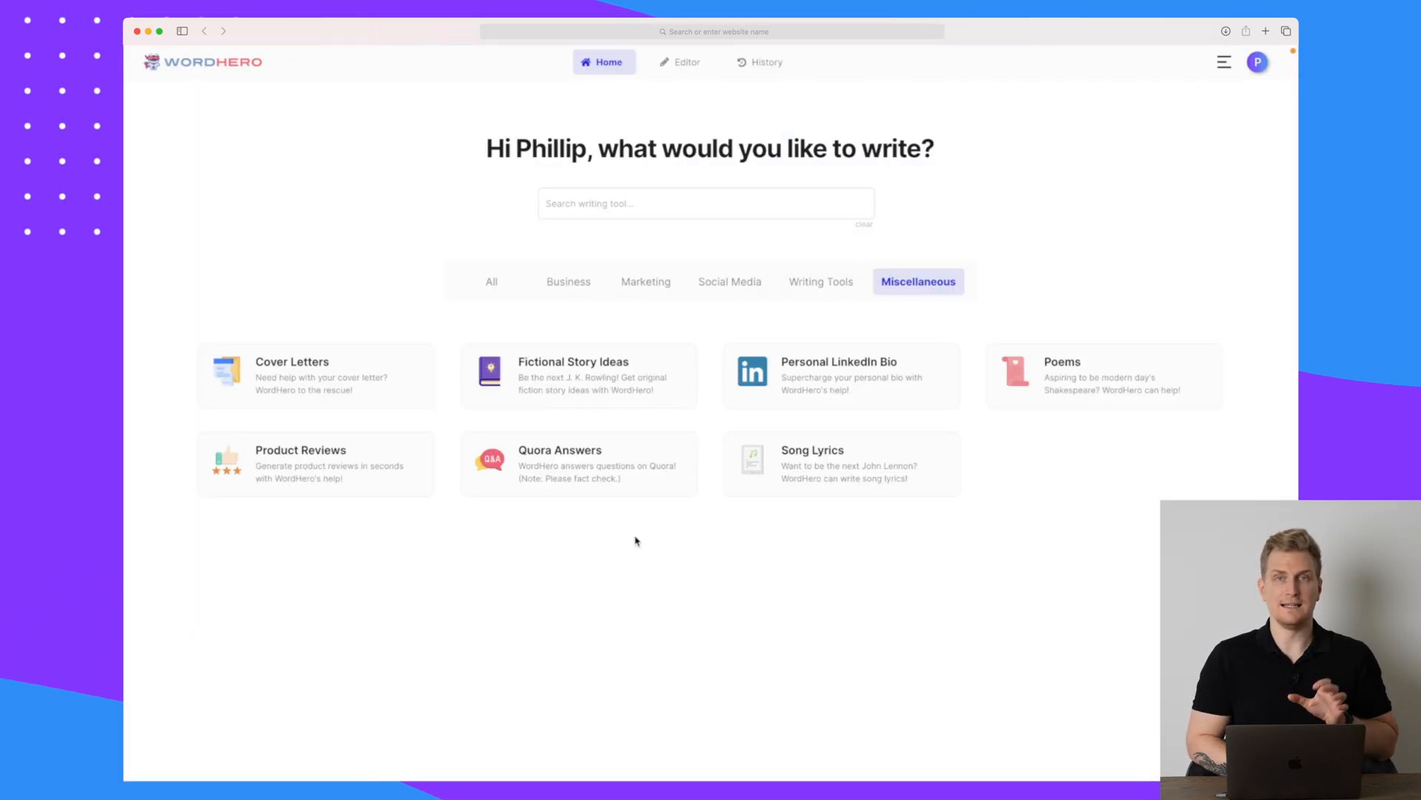
- Produce two Panta.ai product reviews from its name and description, then close the tool
click(315, 461)
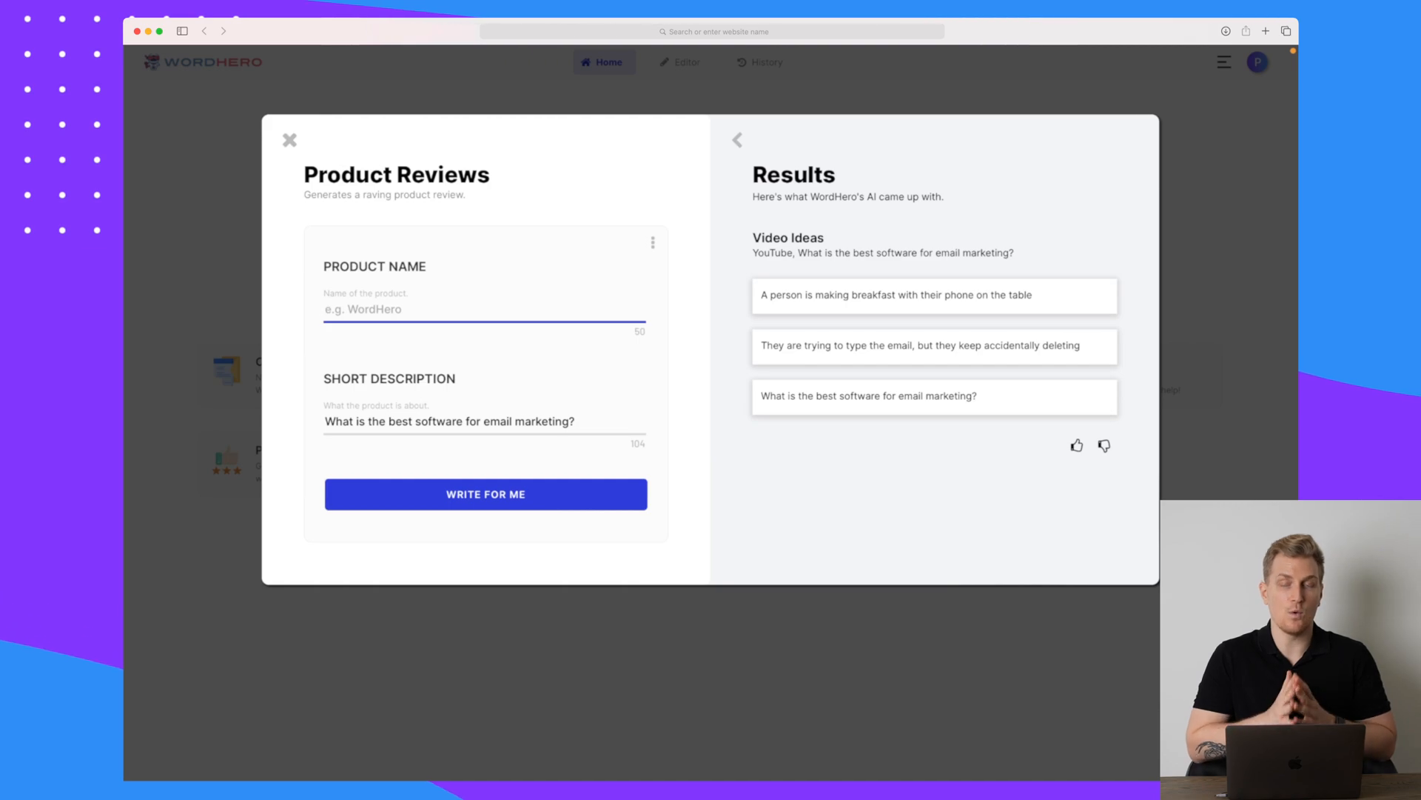
click(485, 494)
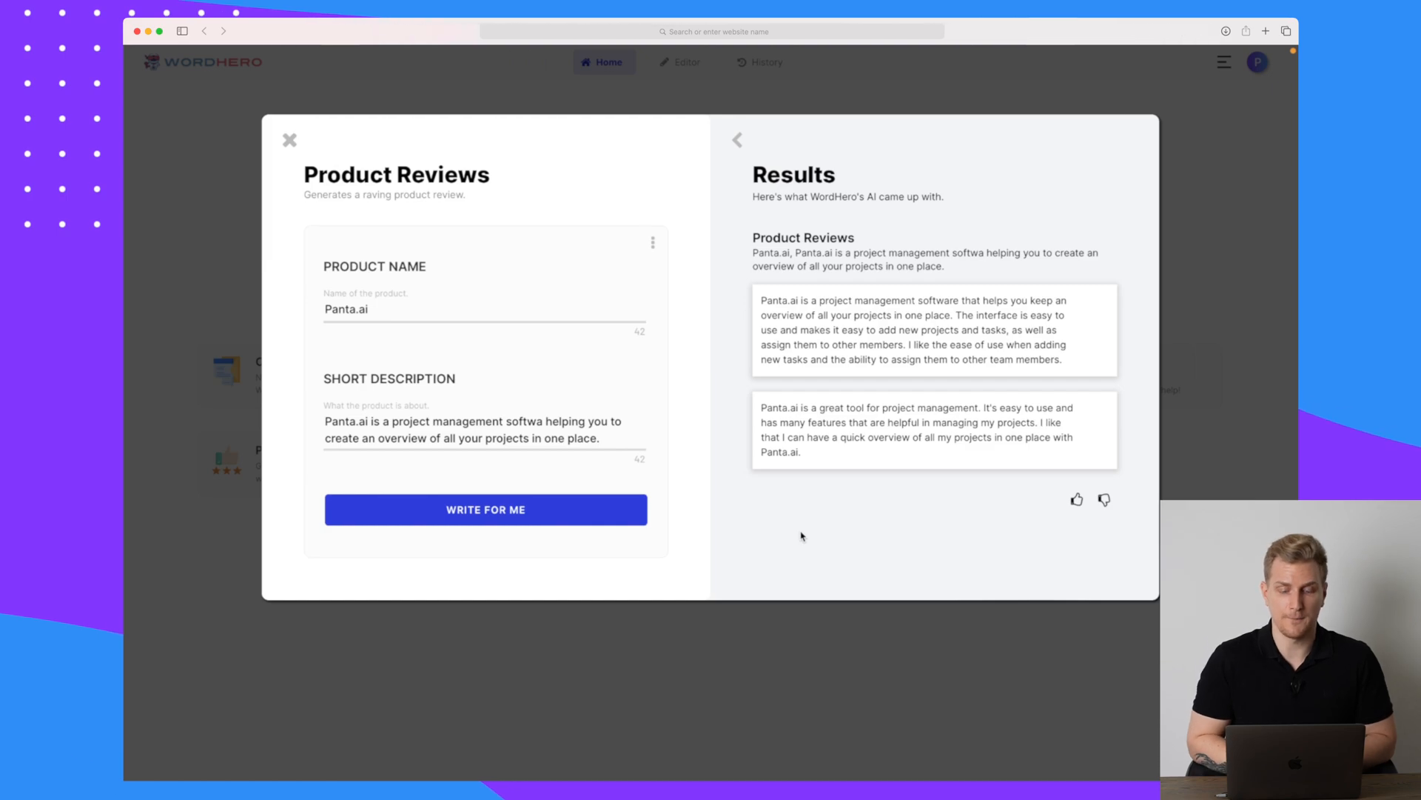
click(289, 140)
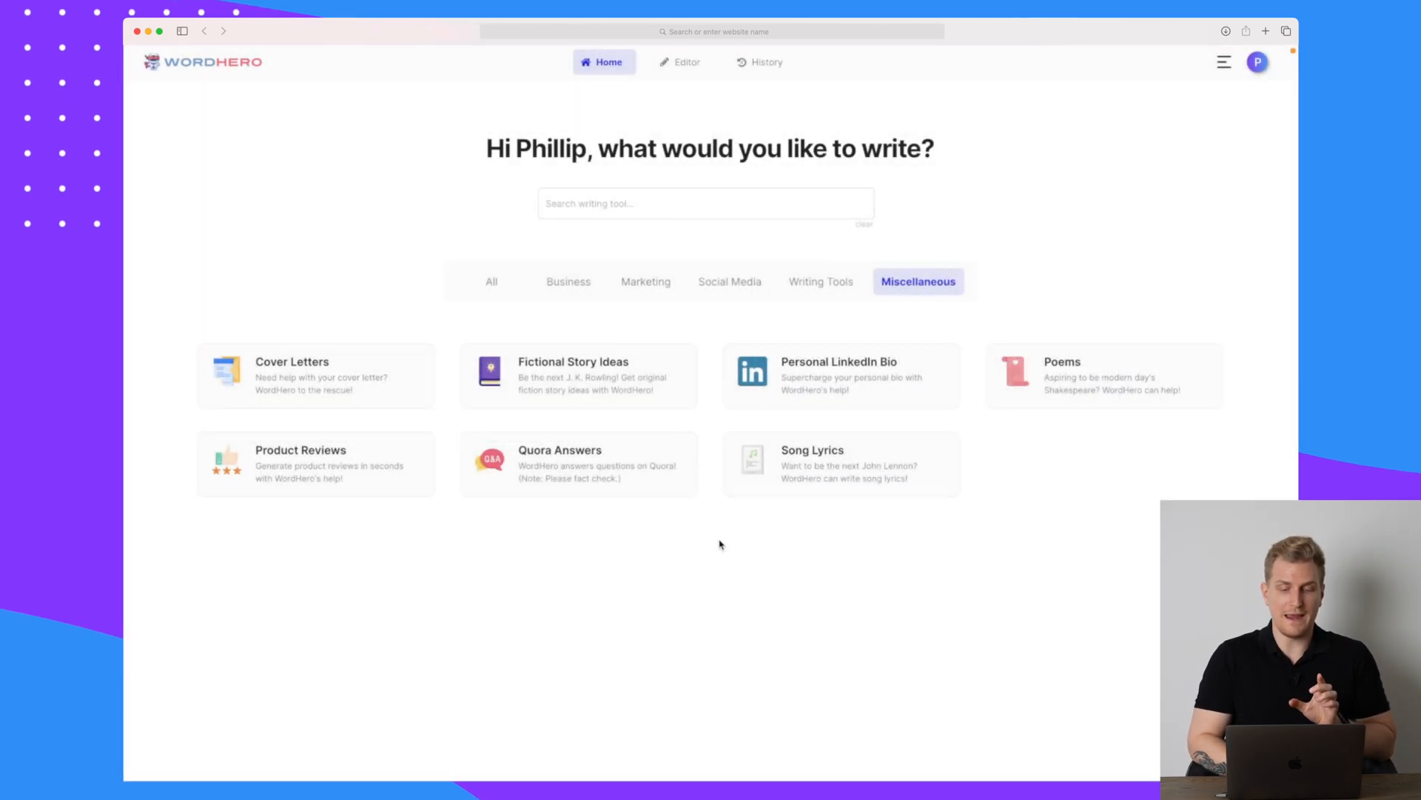
- Show the Writing Tools category, then open and close the Grammar Corrector
click(821, 281)
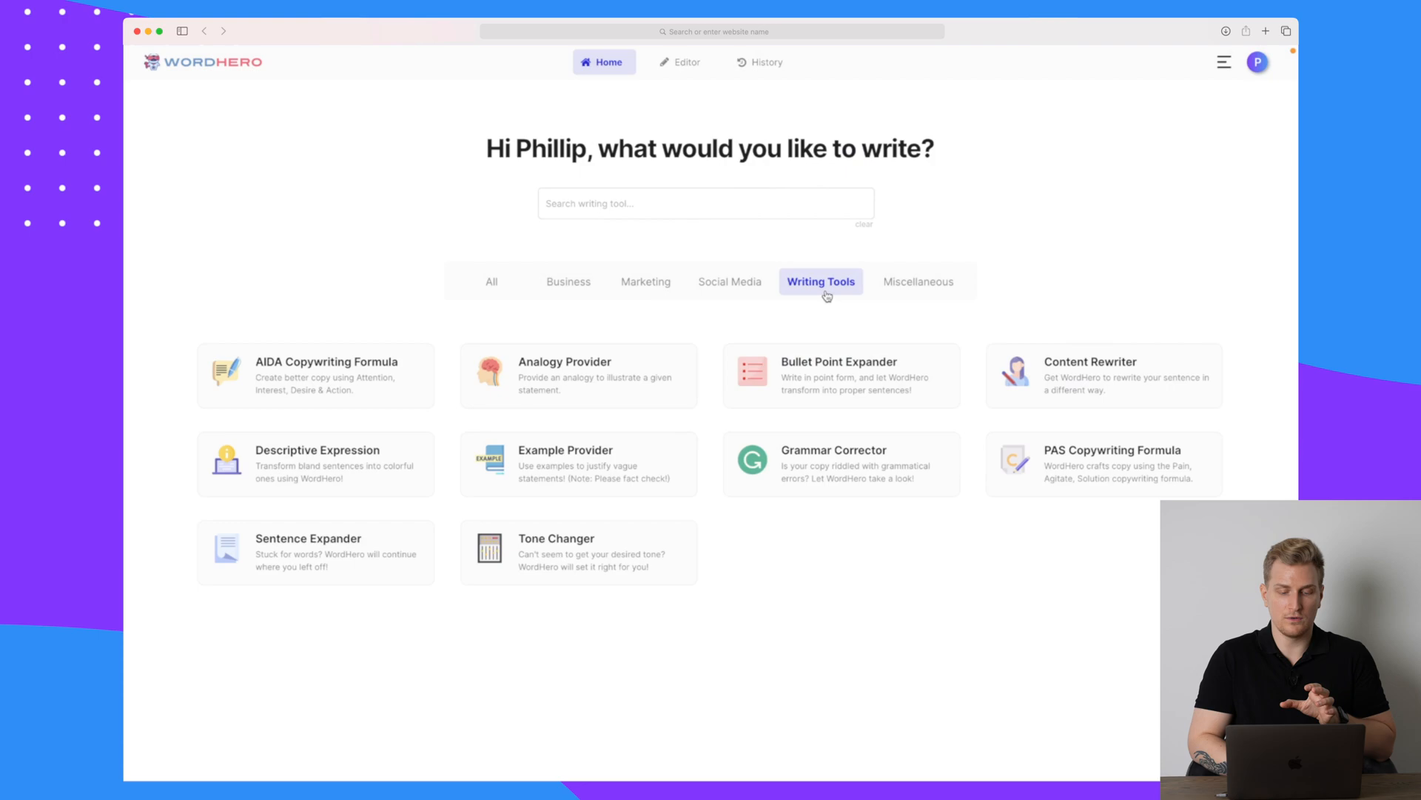
mouse_move(829, 568)
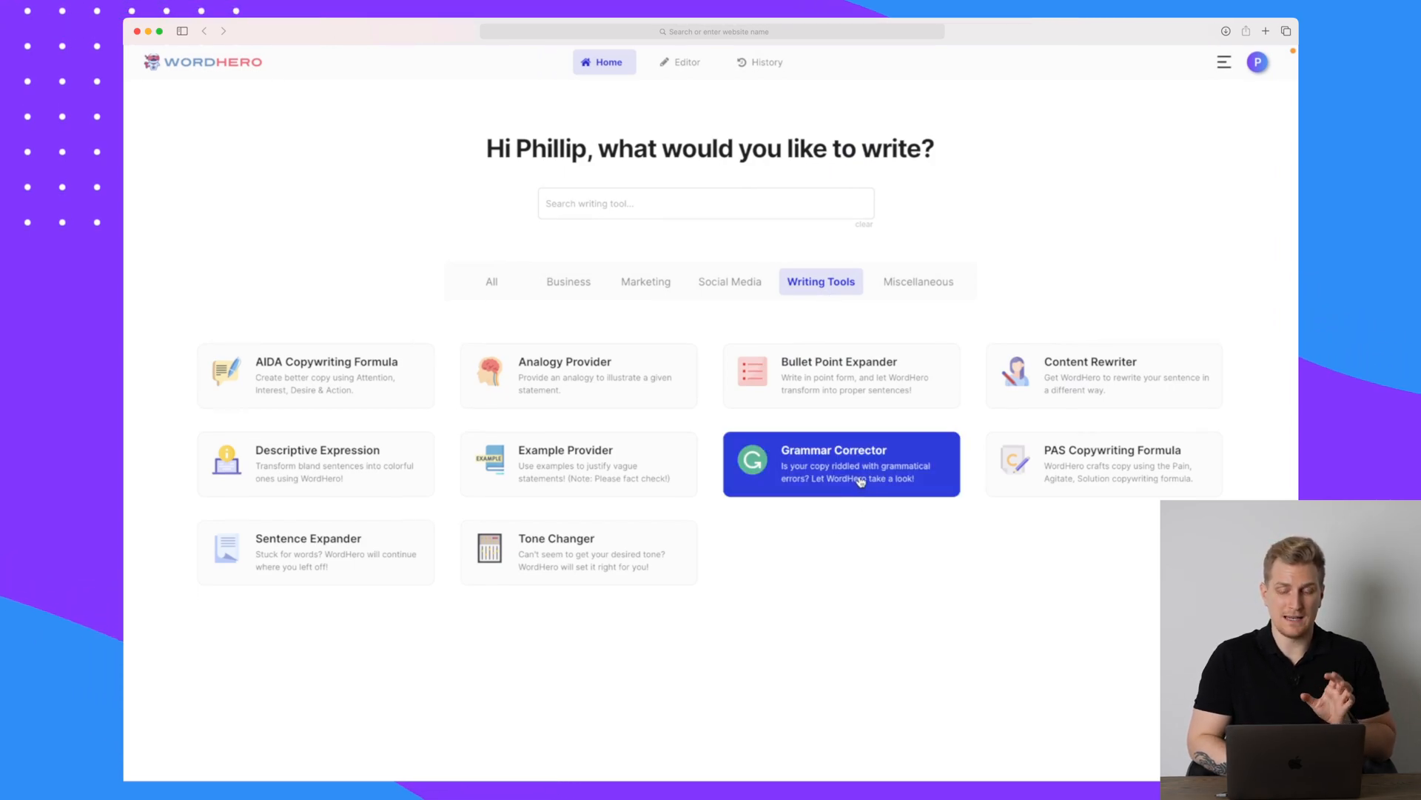
click(840, 464)
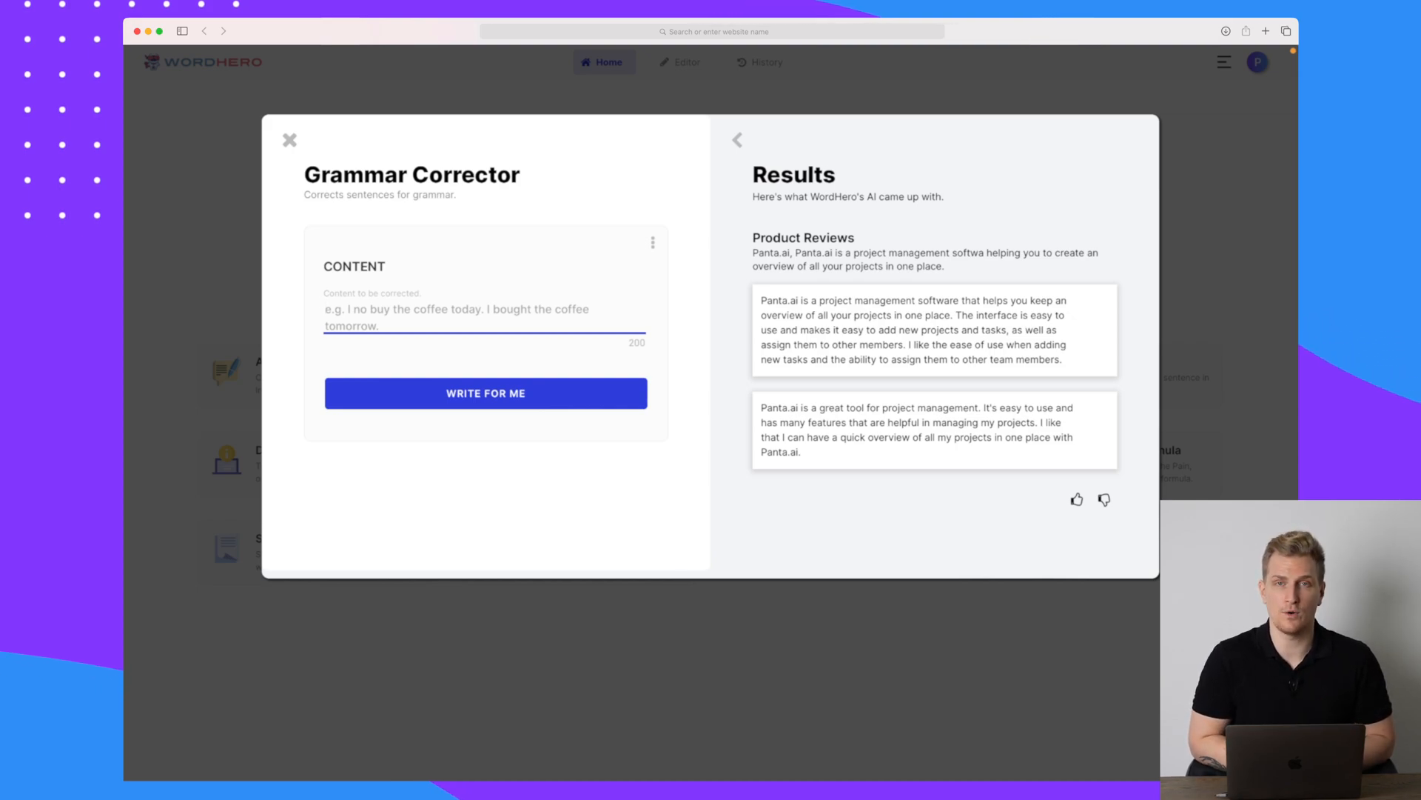
mouse_move(487, 690)
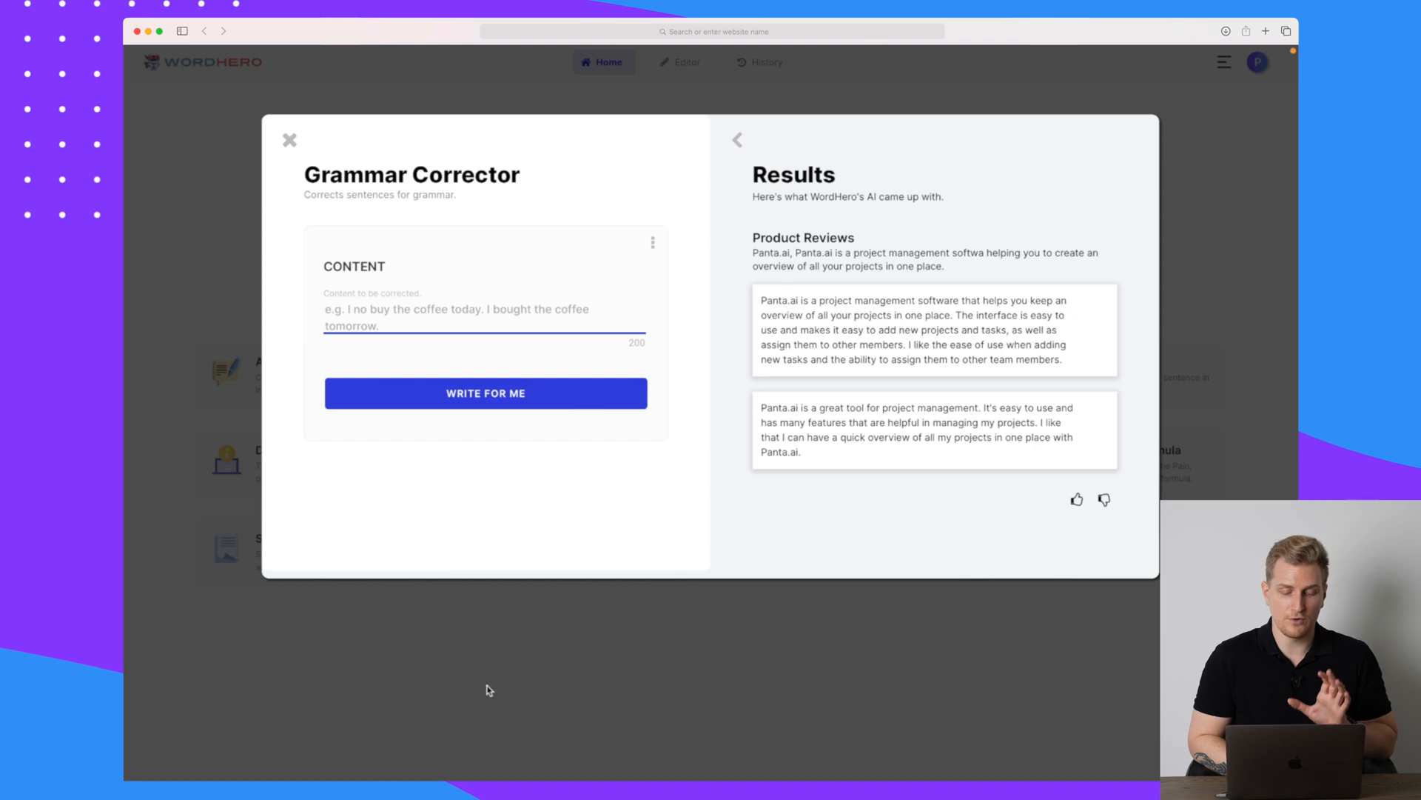
click(291, 140)
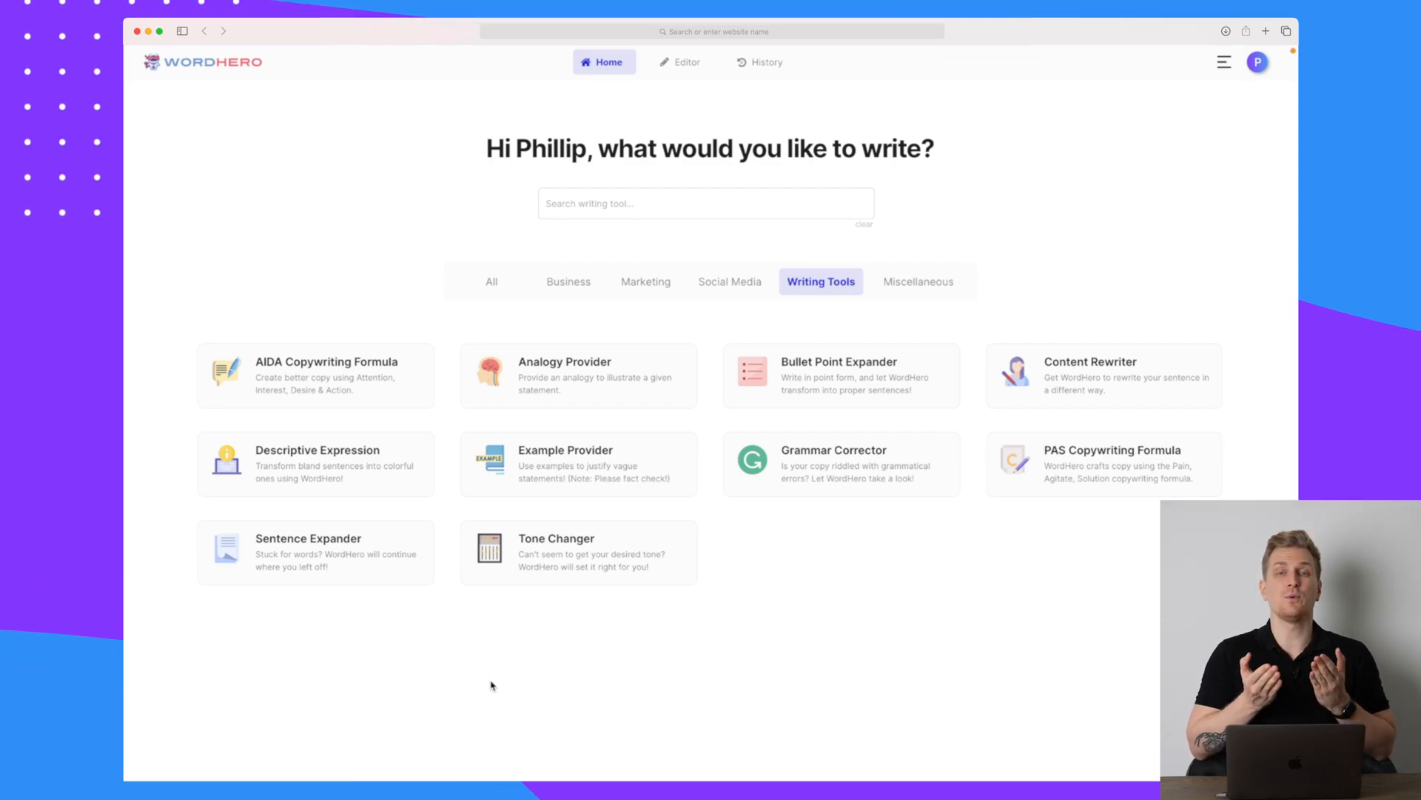
mouse_move(556, 701)
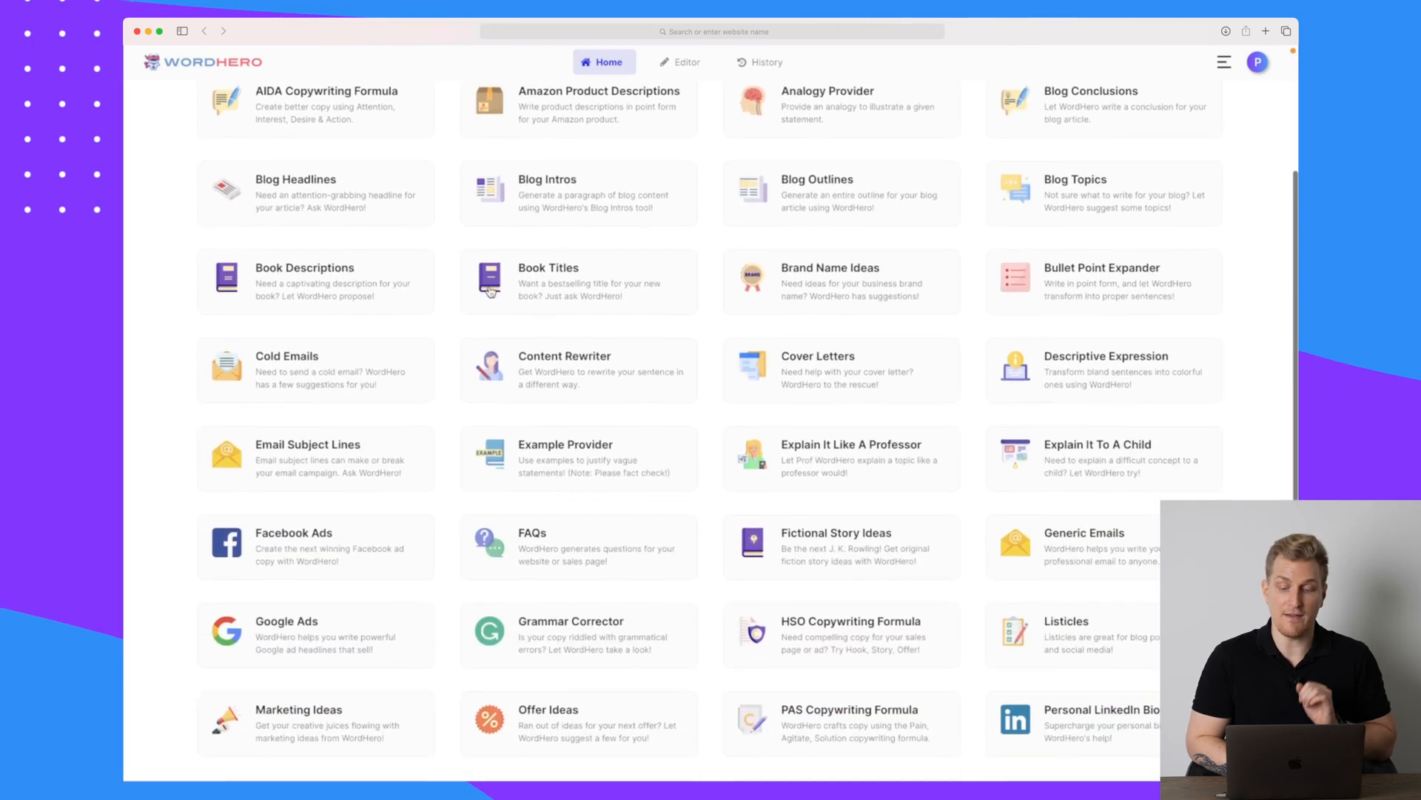
- Scroll through the full tool catalogue, then bring up the long-form editor add-on page
scroll(down, 3)
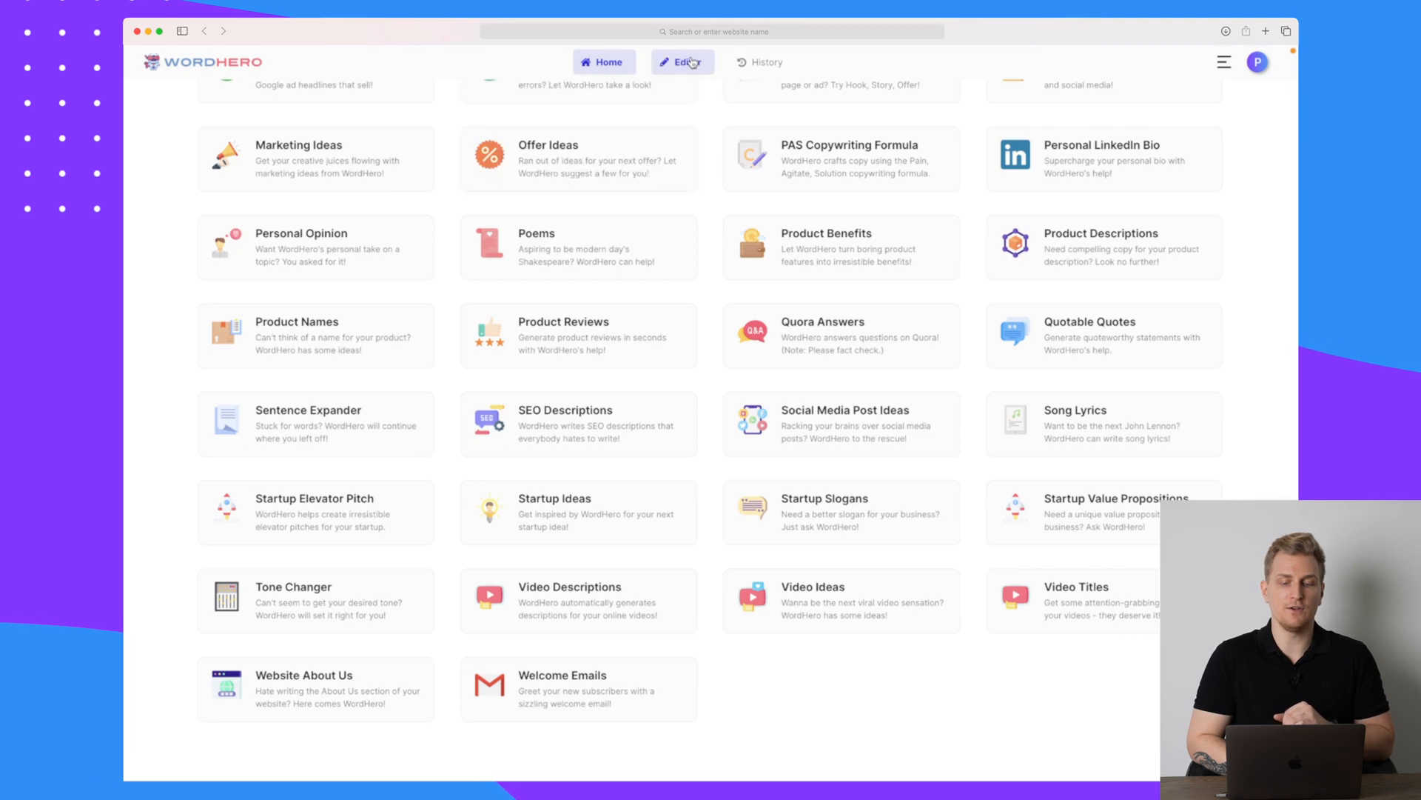
click(682, 61)
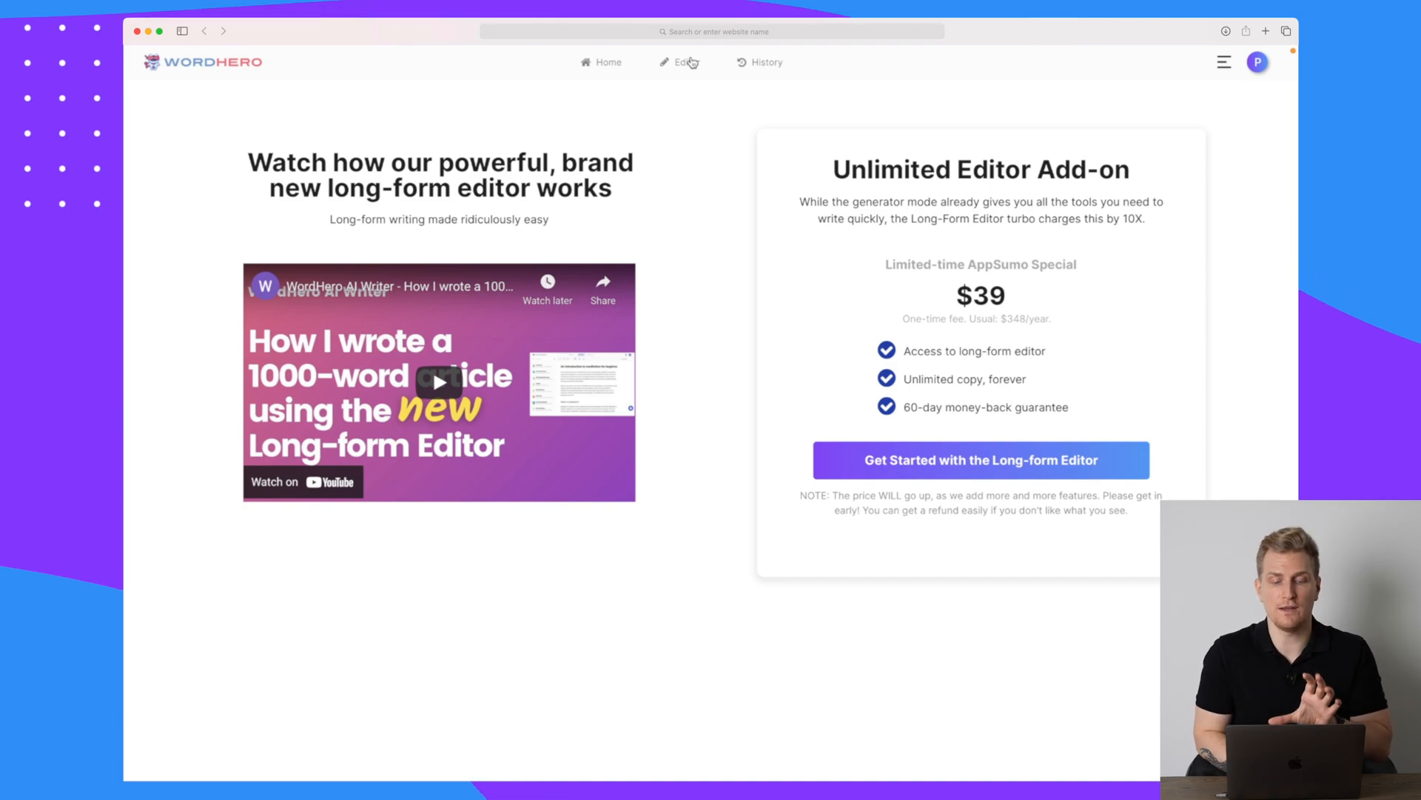
- View the $39 Unlimited Editor add-on offer, then go back to the home page
click(605, 62)
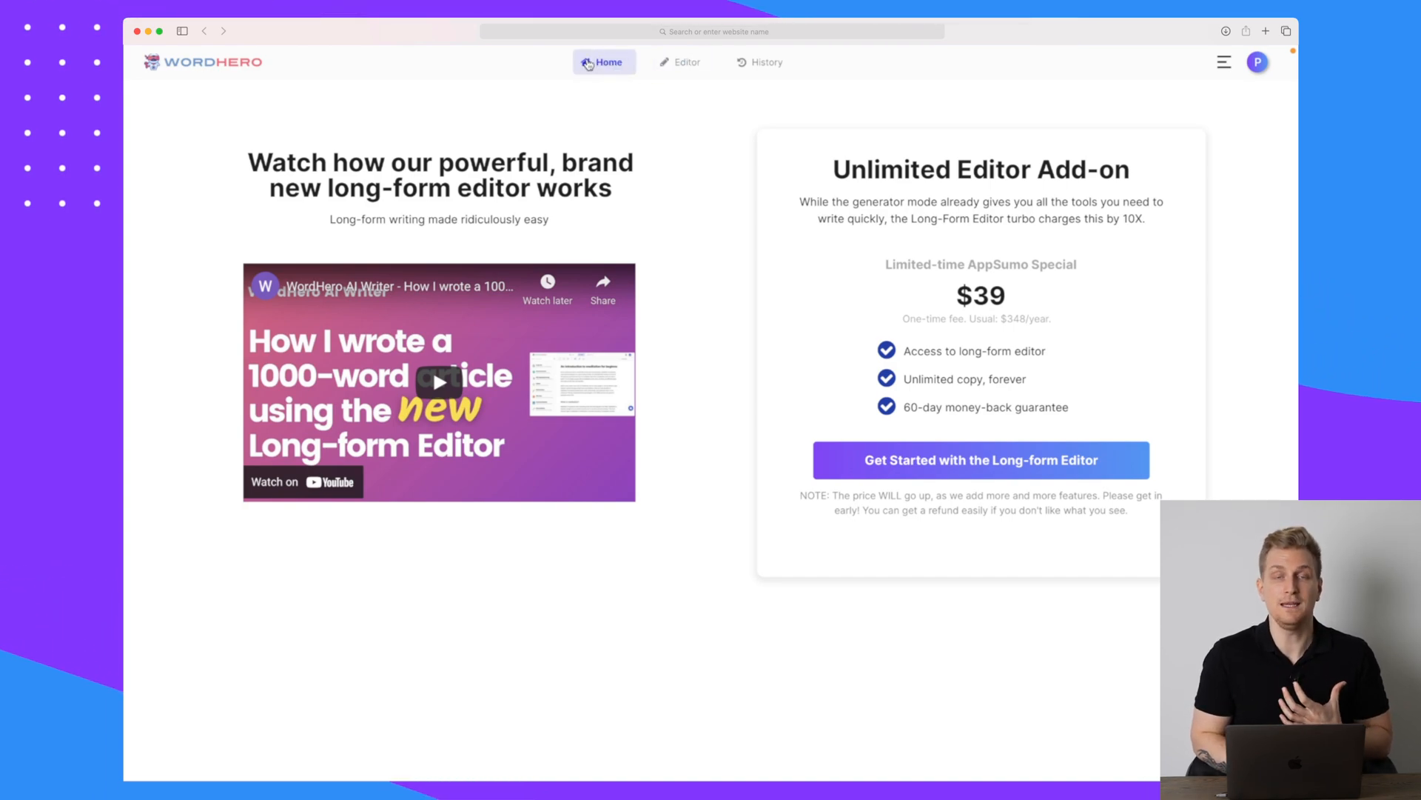
click(605, 62)
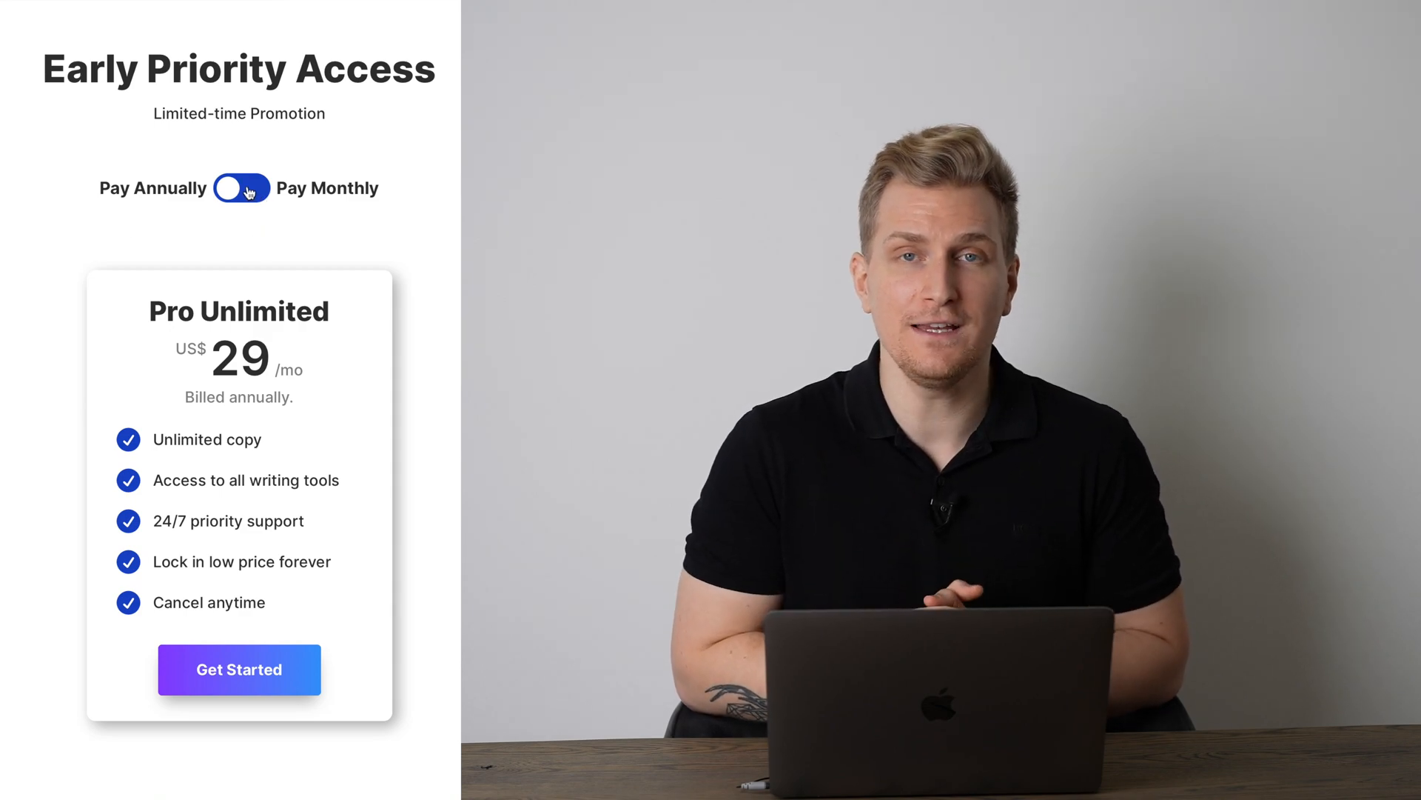
- Switch the Pro Unlimited plan pricing from annual to monthly billing
click(239, 188)
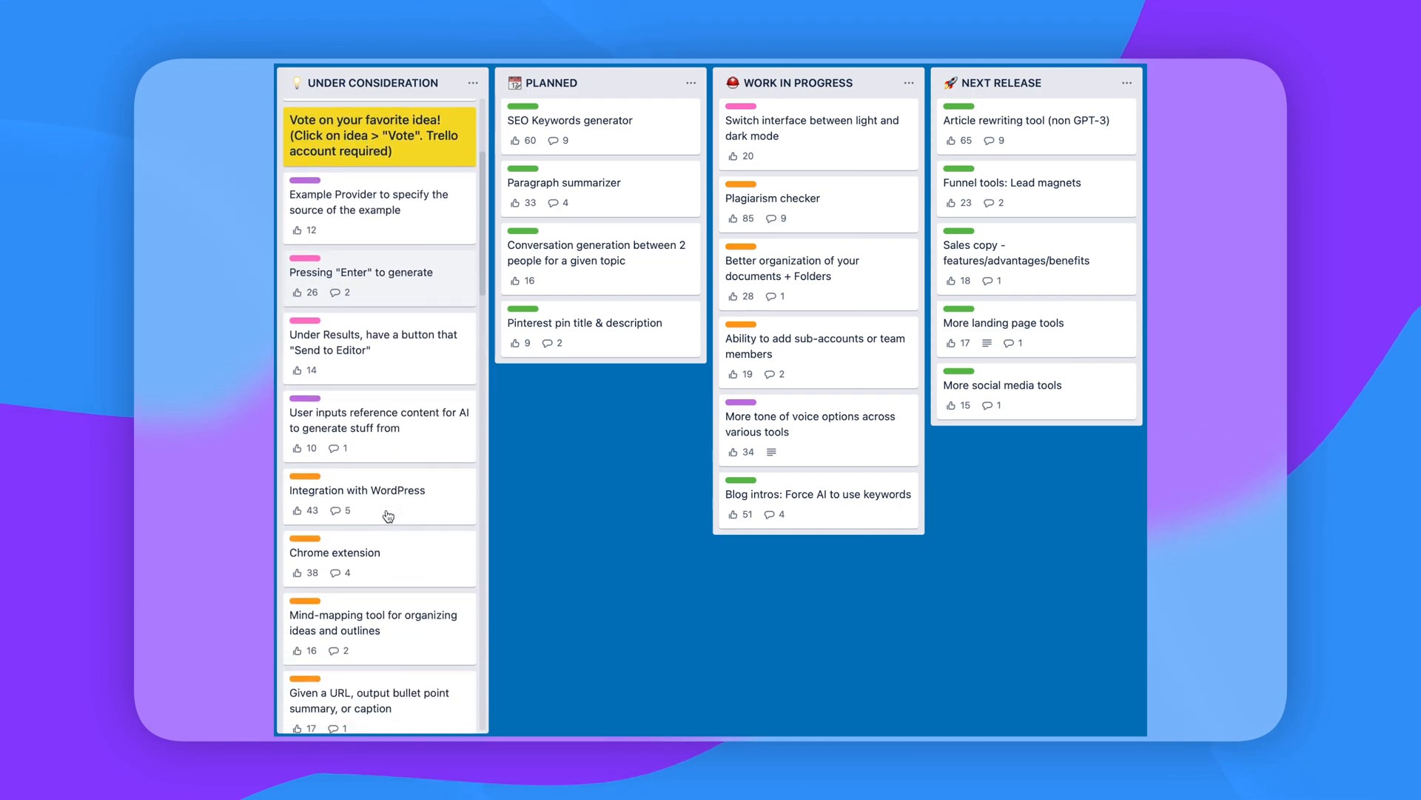
- Scroll the Trello Under Consideration list down to Negative reviews and Privacy policy and terms of use
scroll(down, 3)
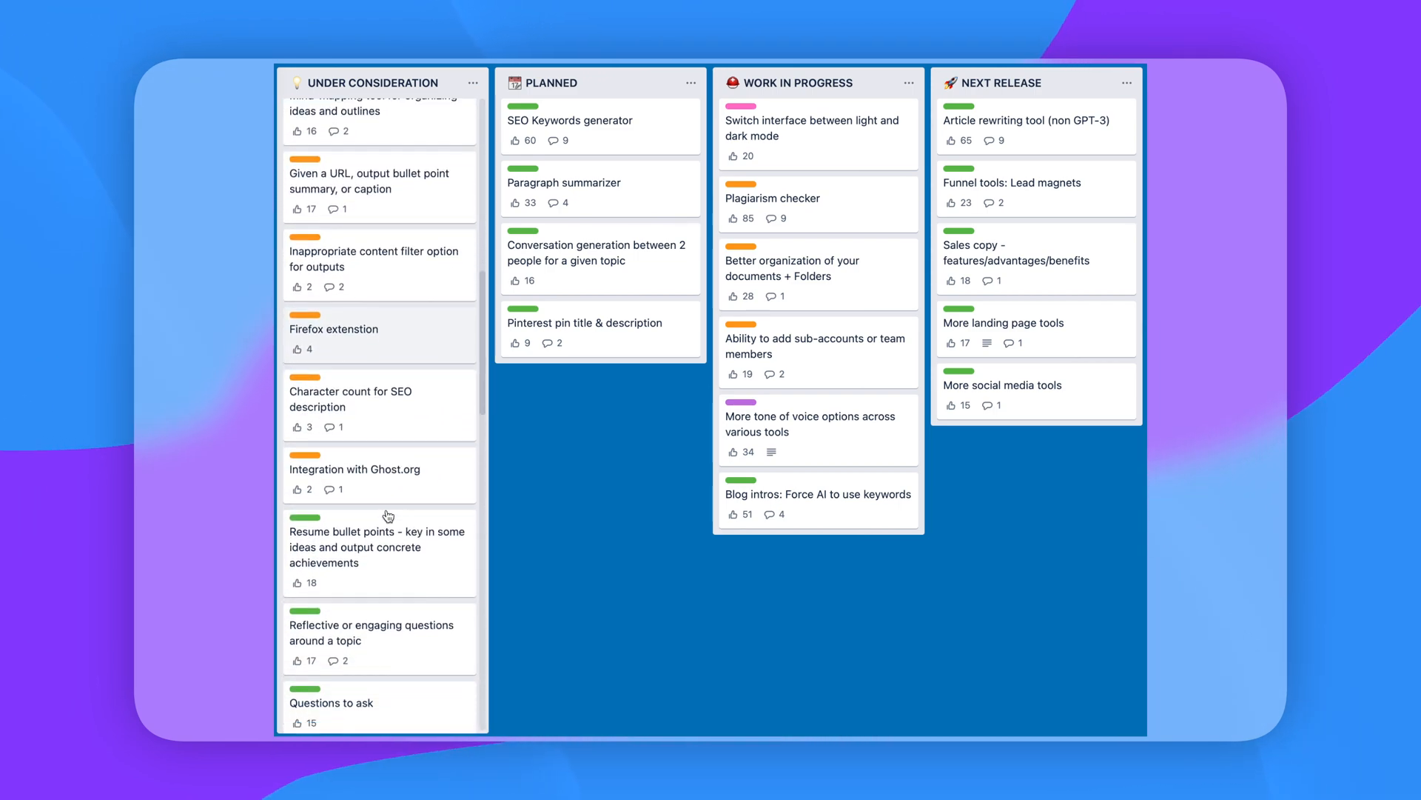
scroll(down, 3)
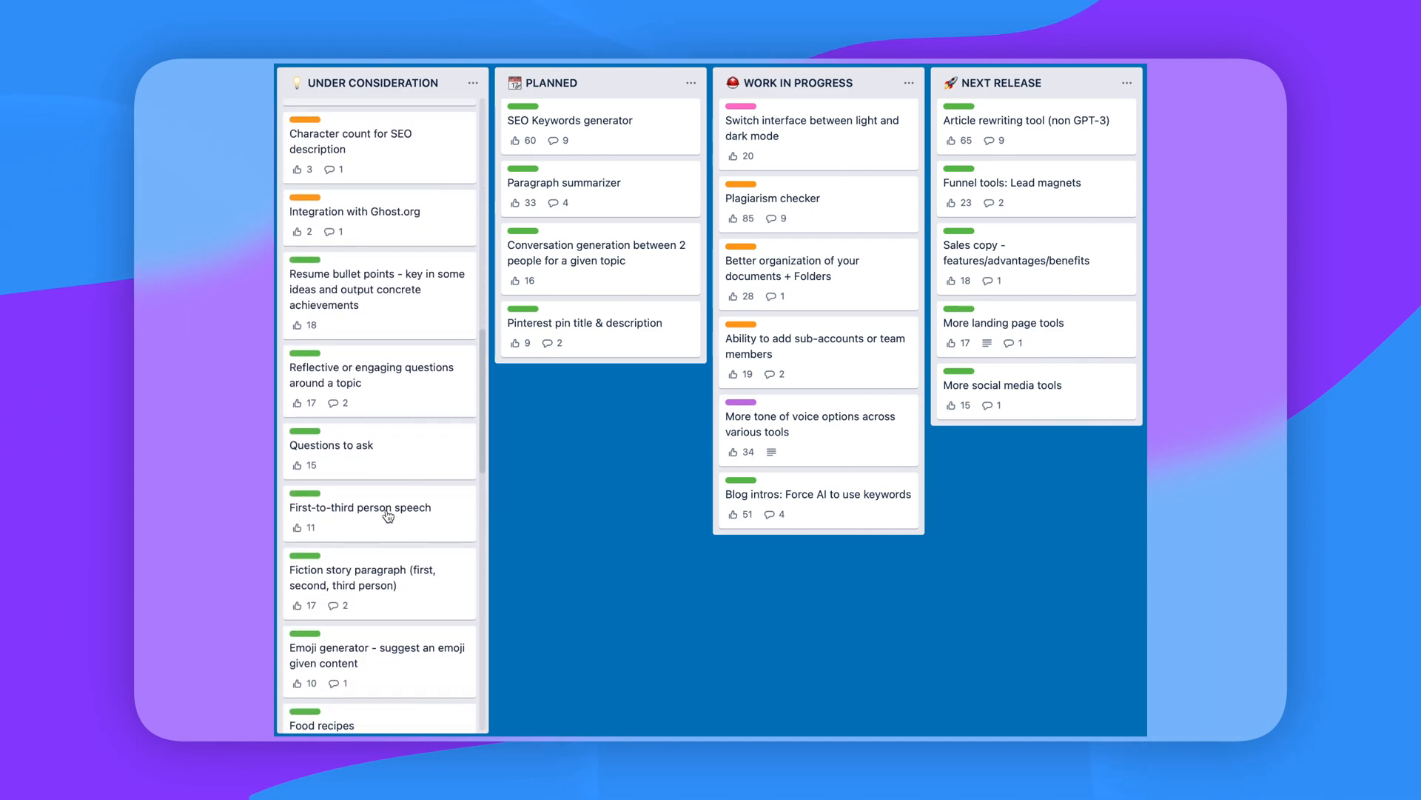
scroll(down, 3)
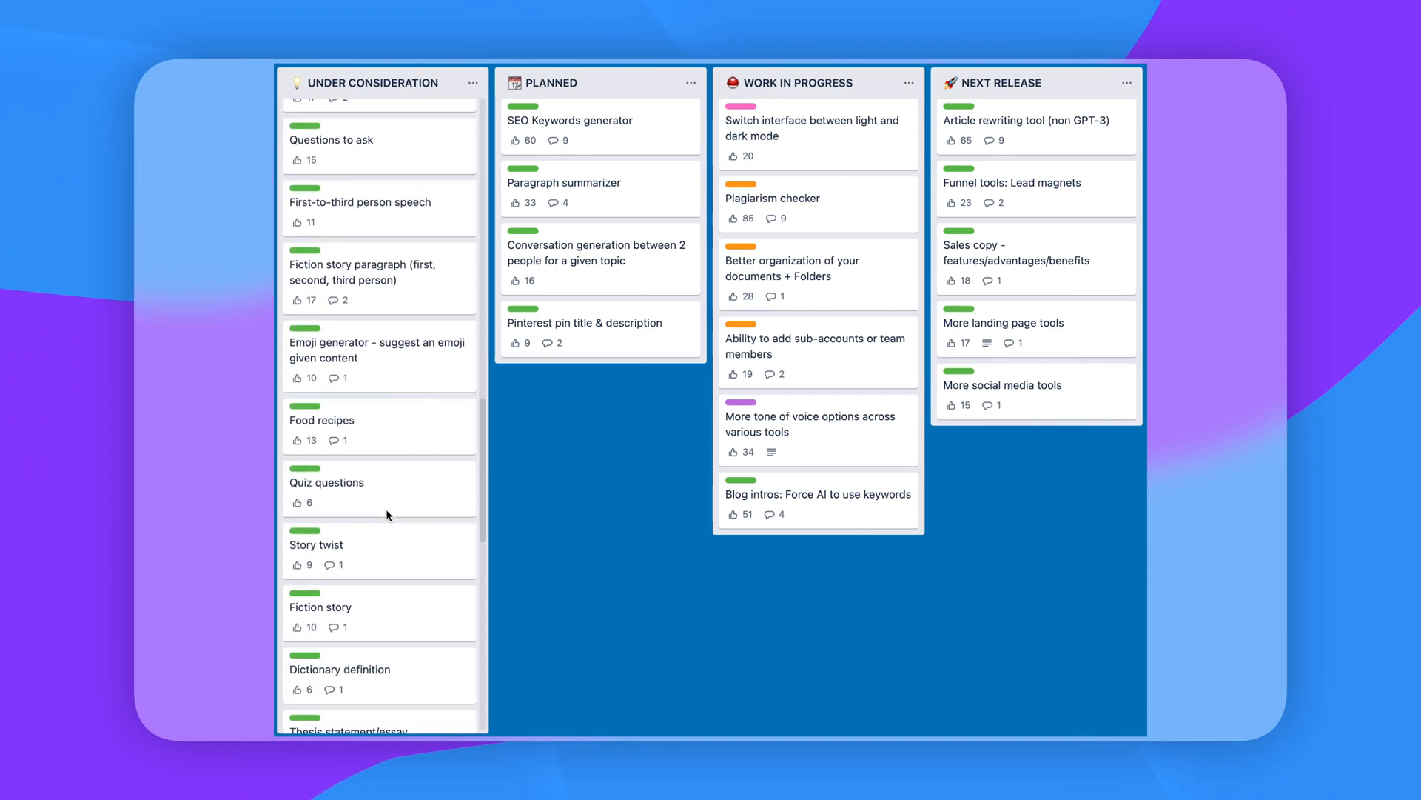
scroll(down, 3)
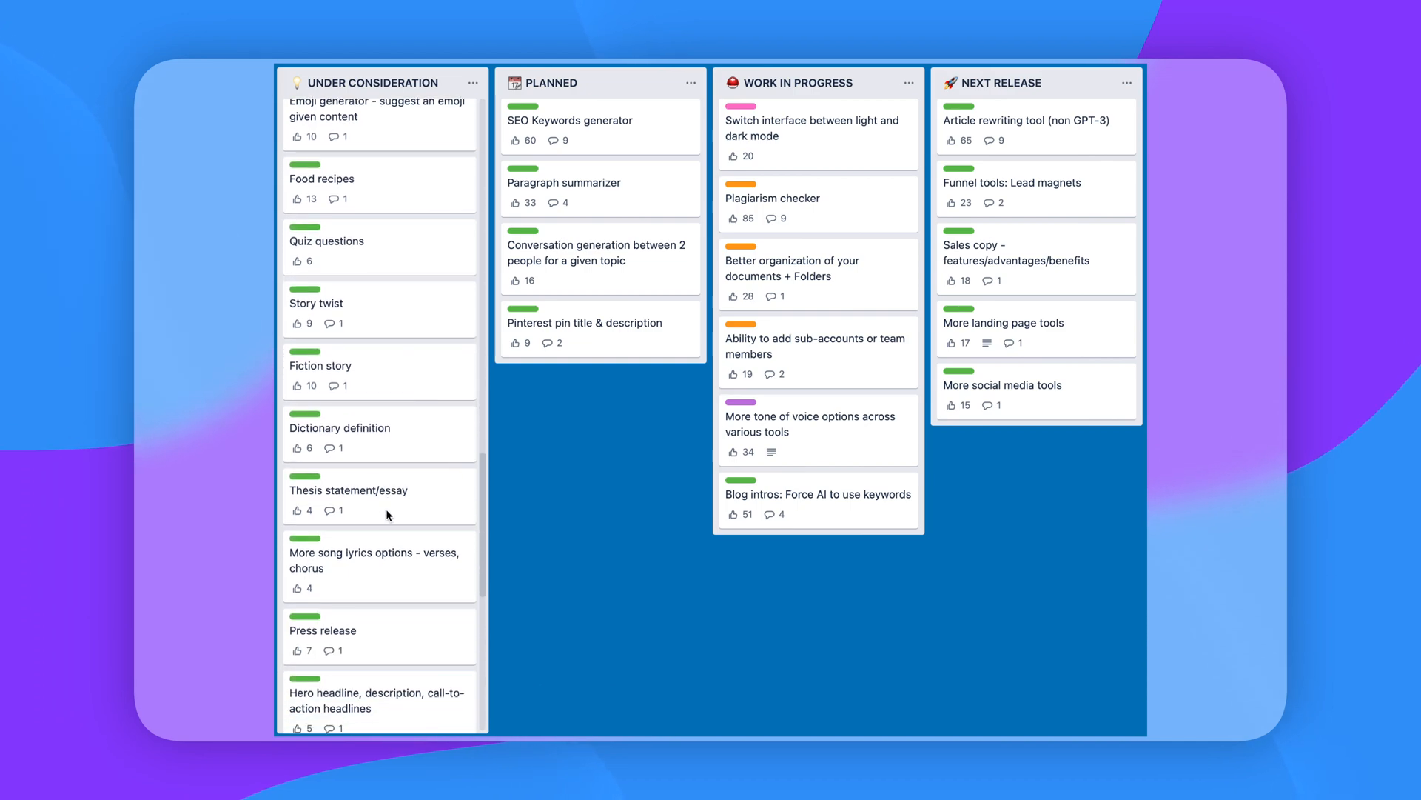
scroll(down, 3)
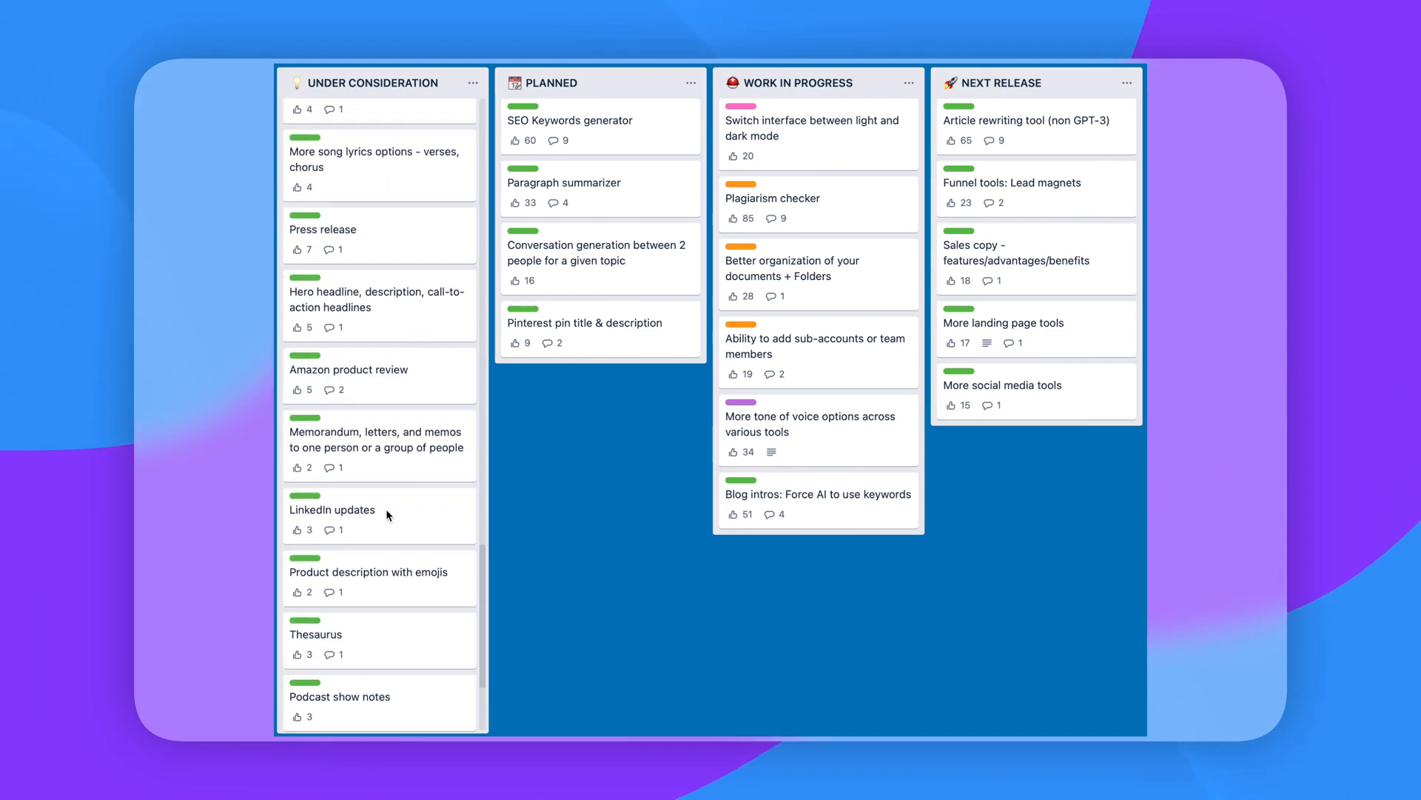
scroll(down, 3)
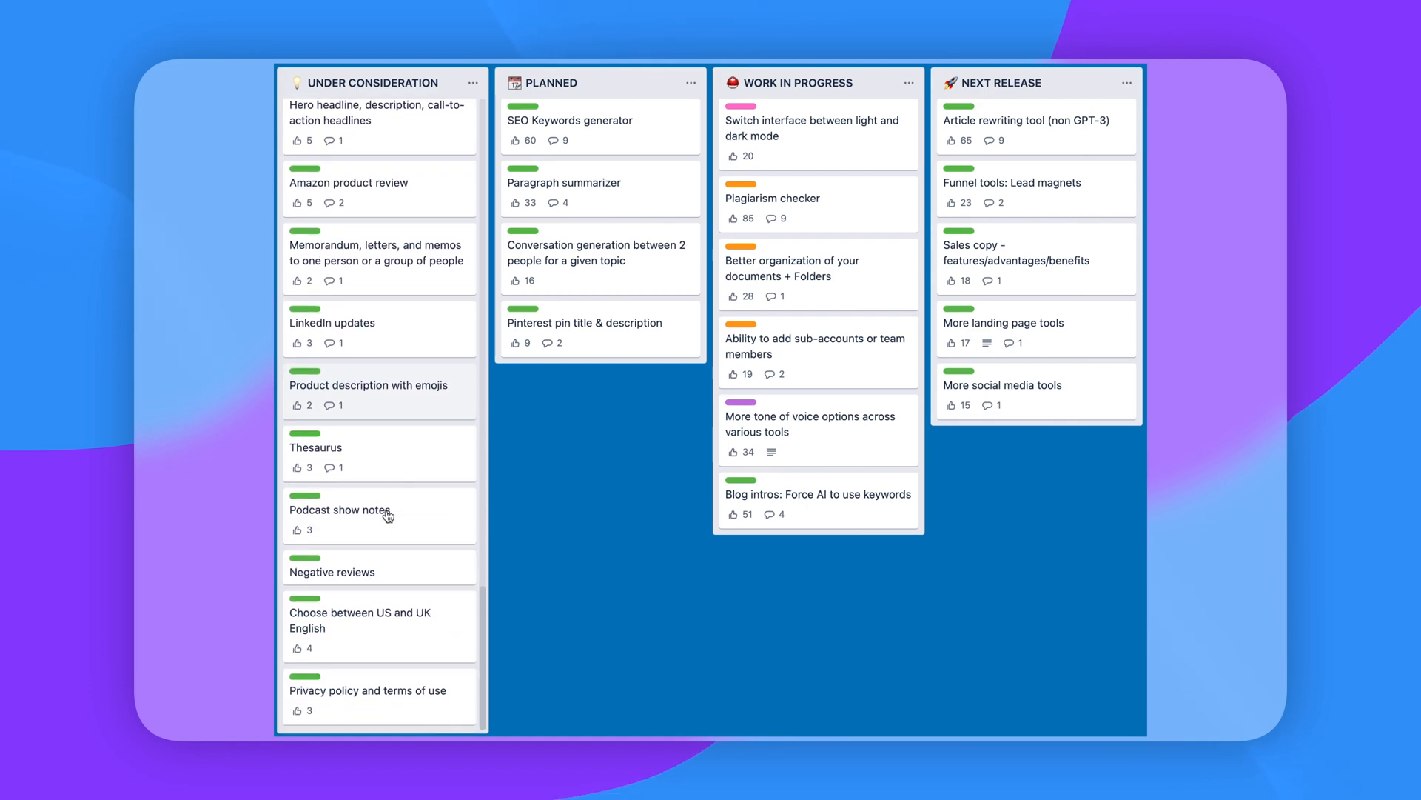